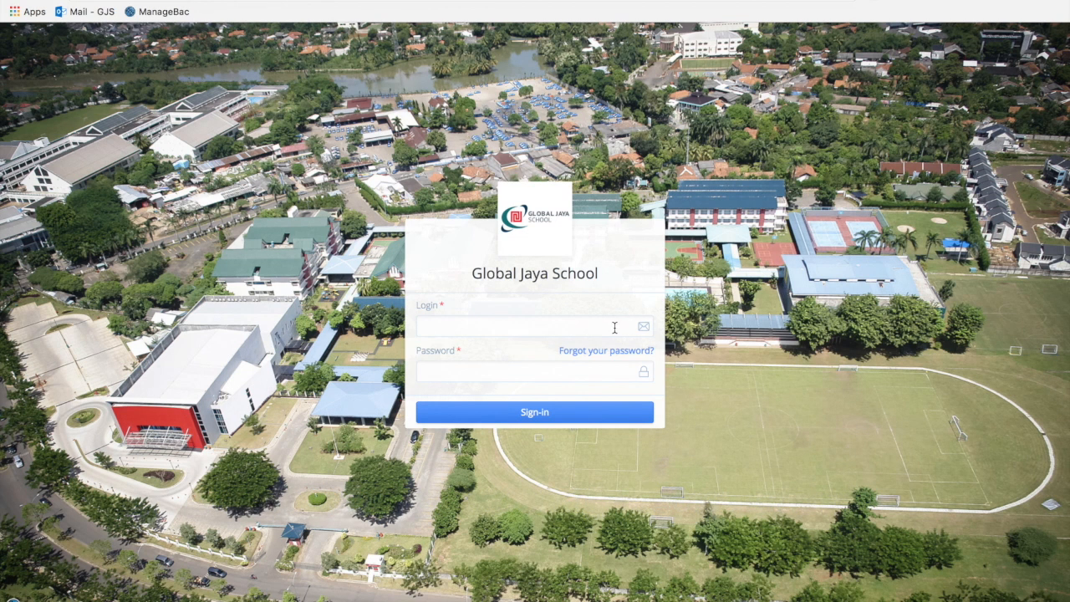
# Enter the login email and password and sign in to the school account.
pyautogui.click(531, 326)
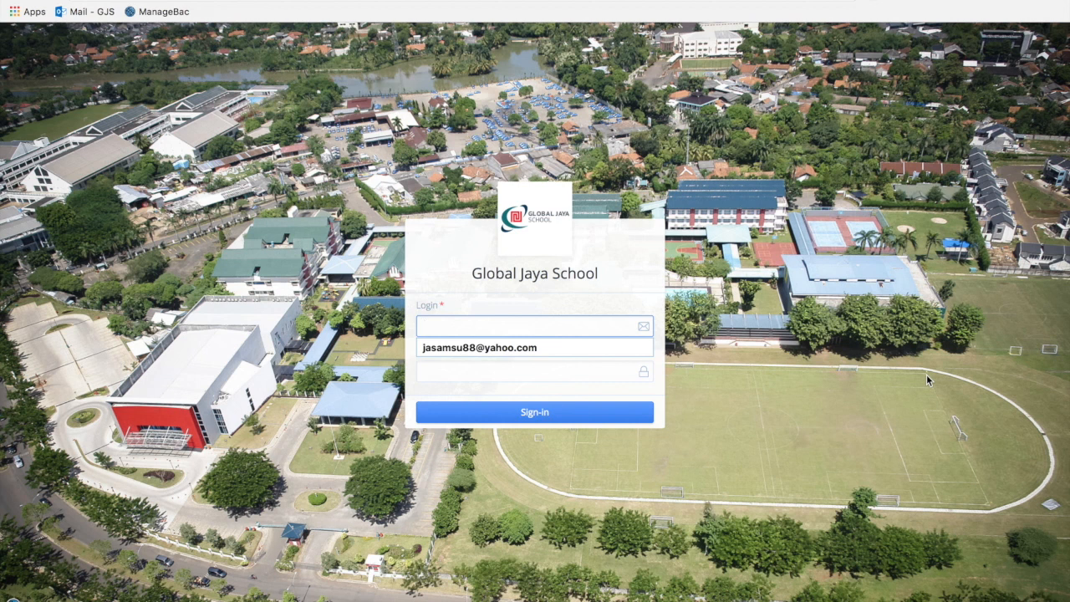
pyautogui.click(535, 324)
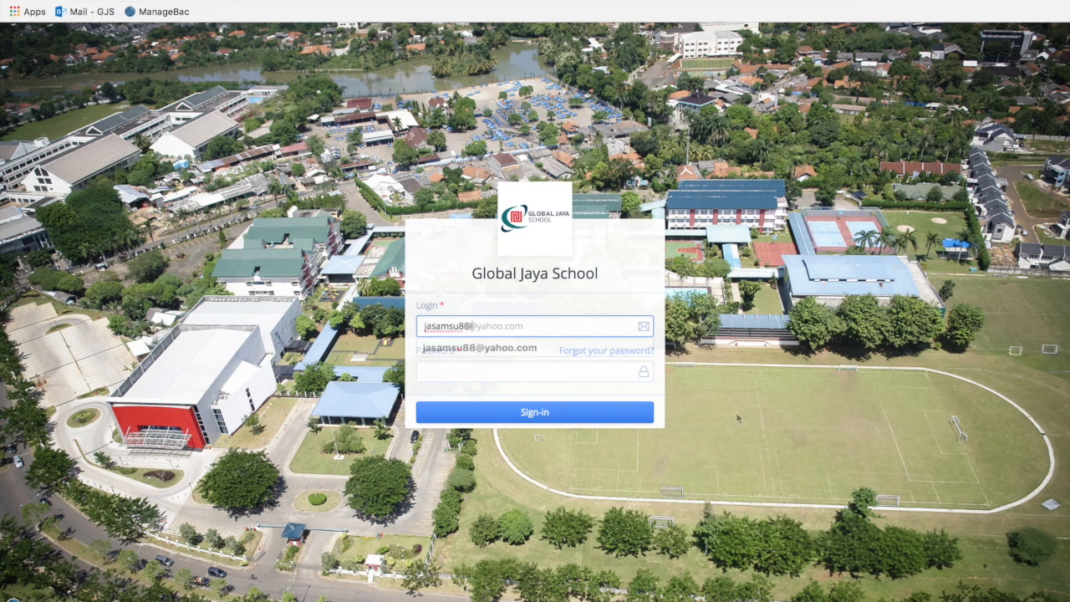
pyautogui.click(535, 371)
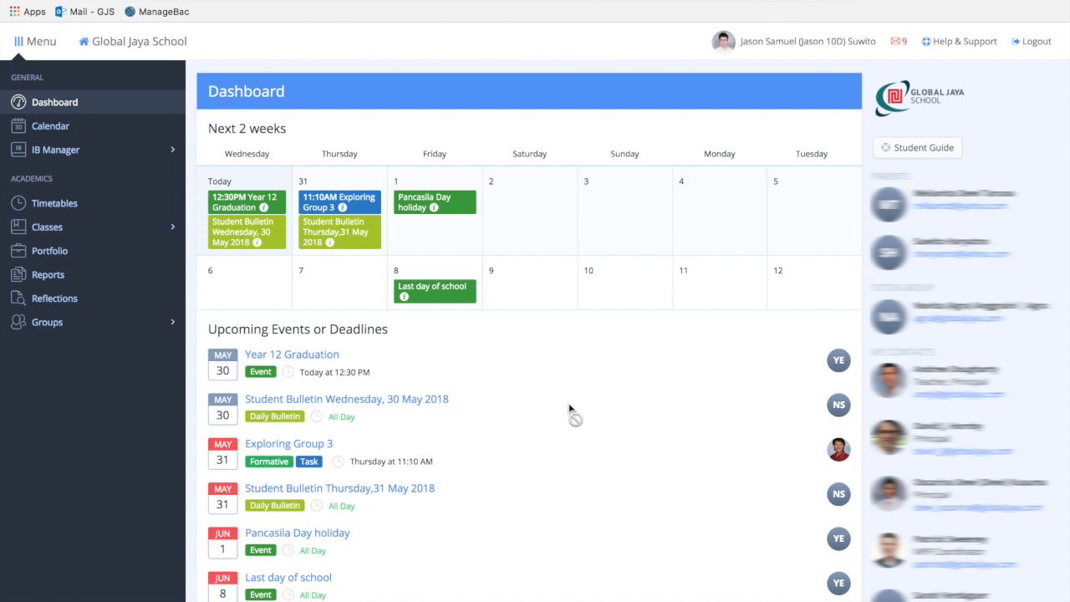
pyautogui.moveTo(789, 296)
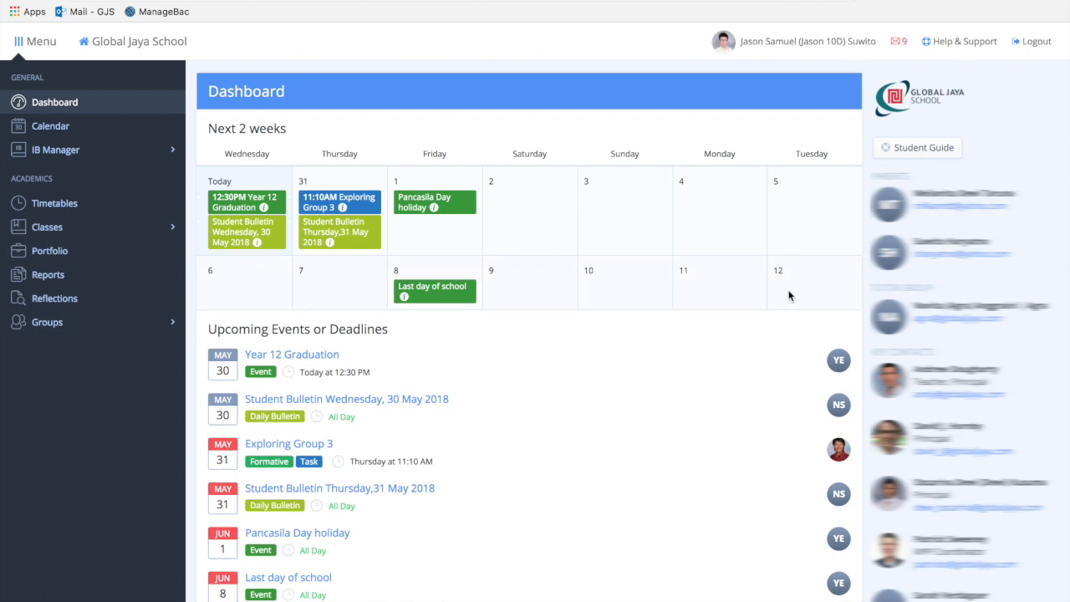
pyautogui.moveTo(778, 442)
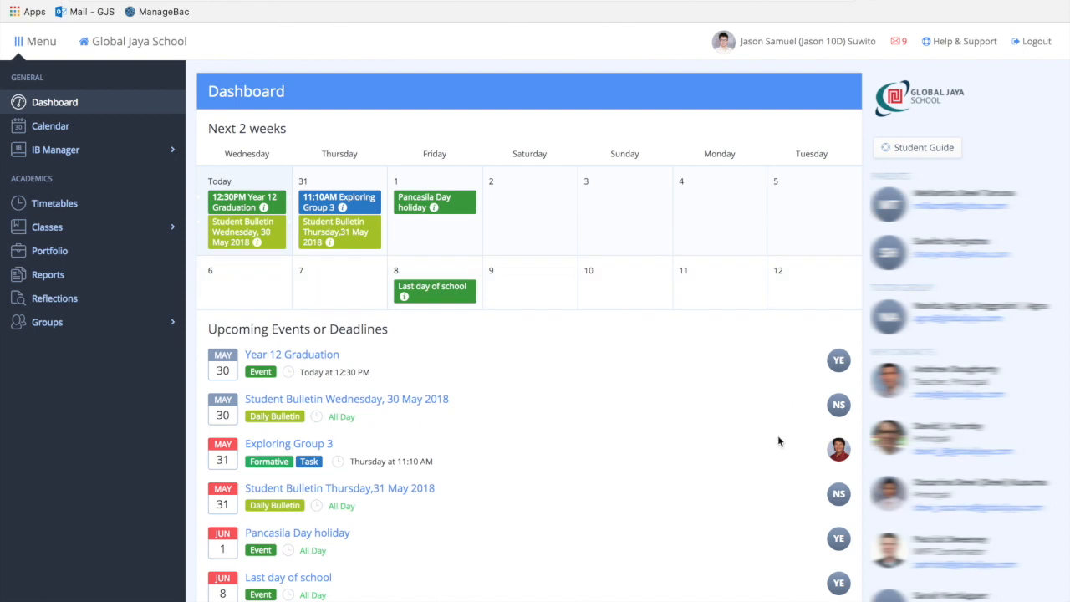
pyautogui.moveTo(107, 73)
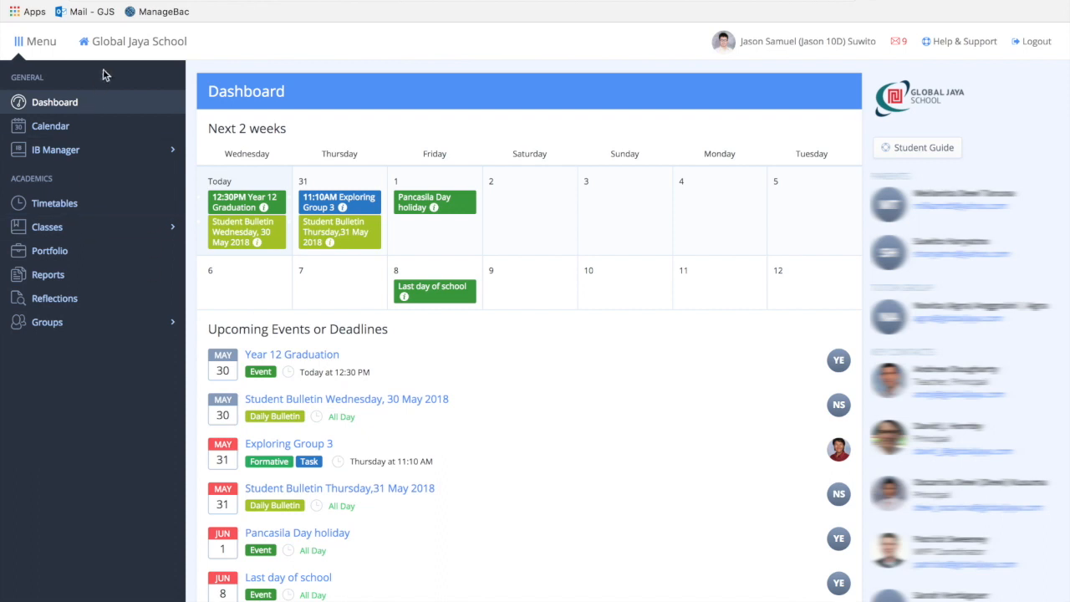
pyautogui.moveTo(147, 384)
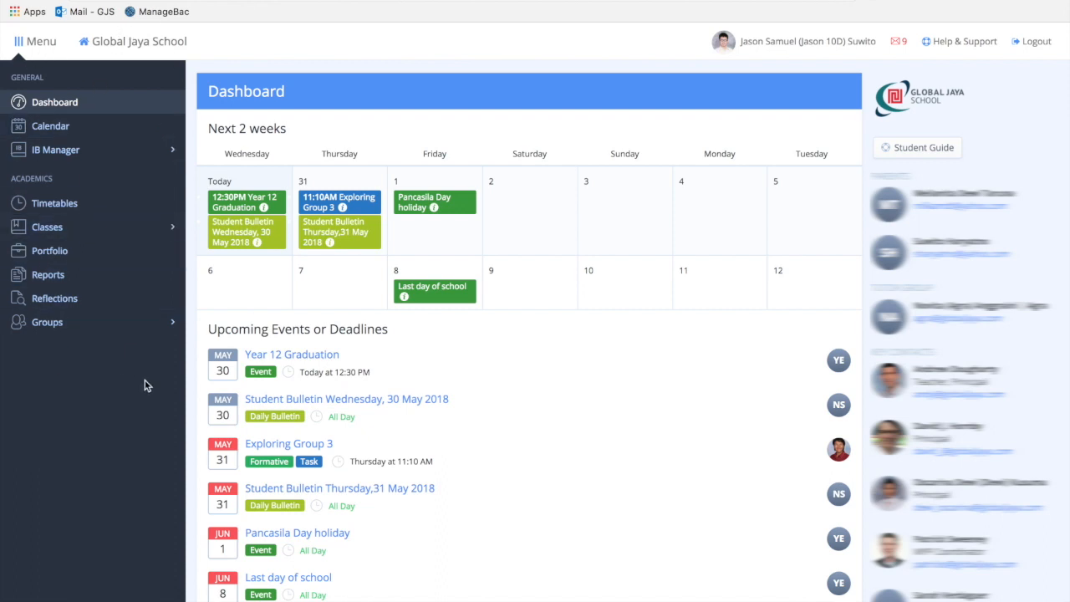
pyautogui.moveTo(177, 60)
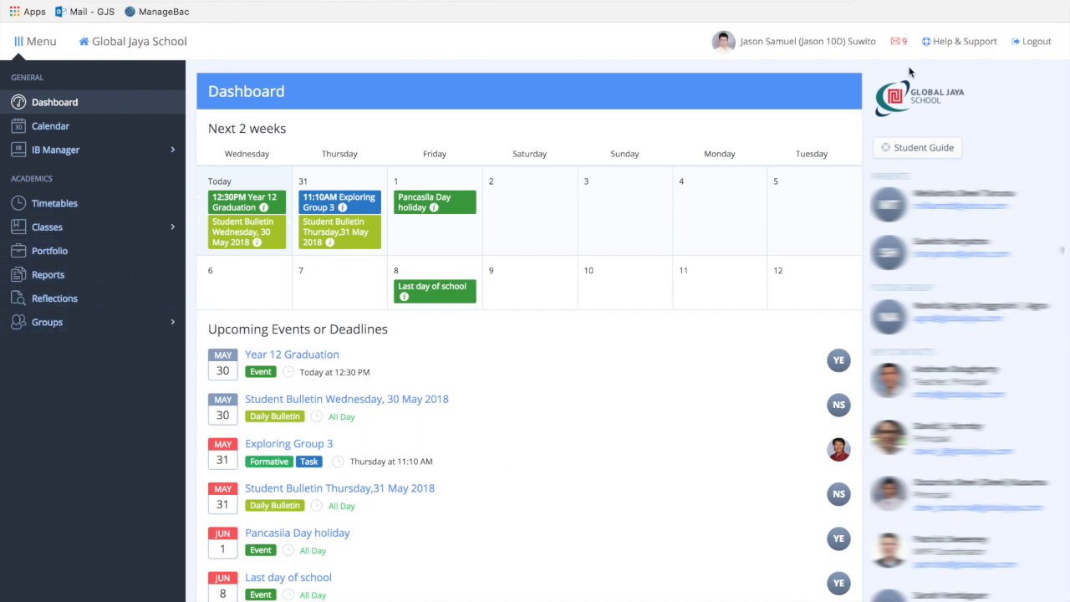
pyautogui.moveTo(839, 311)
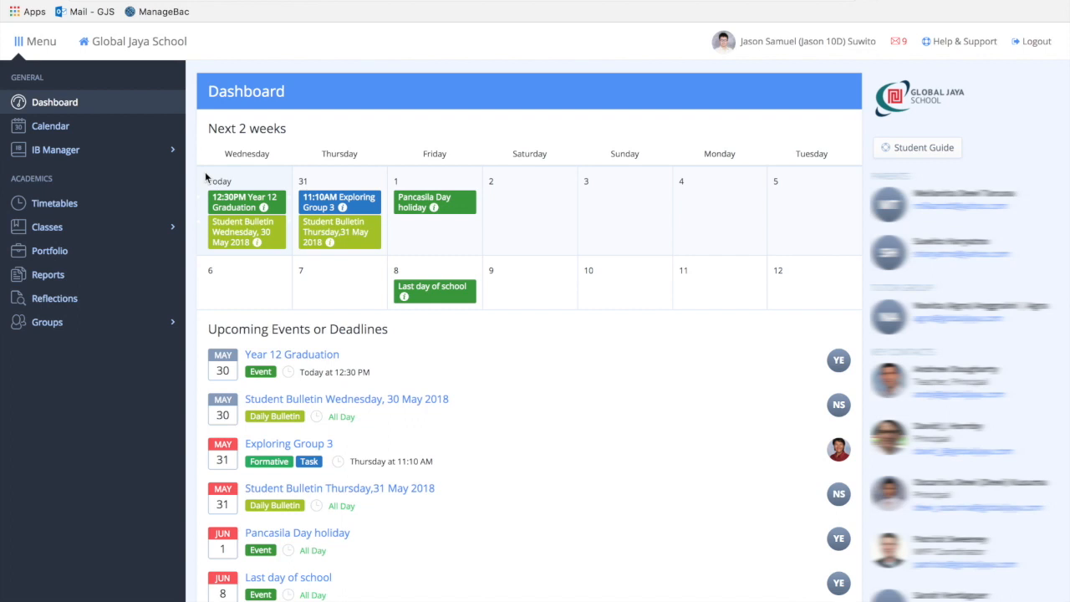
pyautogui.moveTo(204, 171)
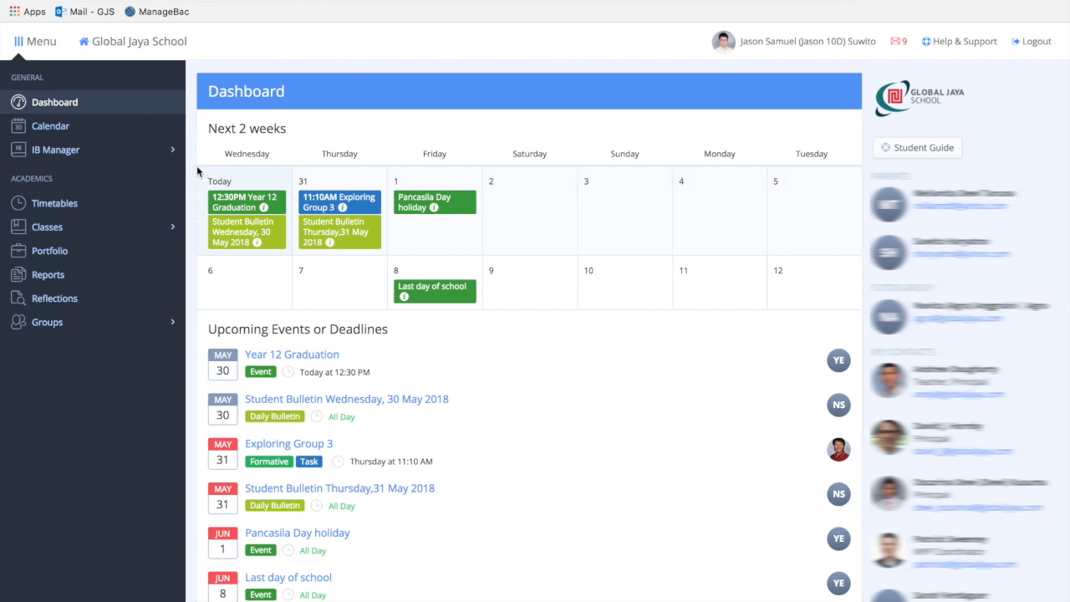
pyautogui.moveTo(201, 171)
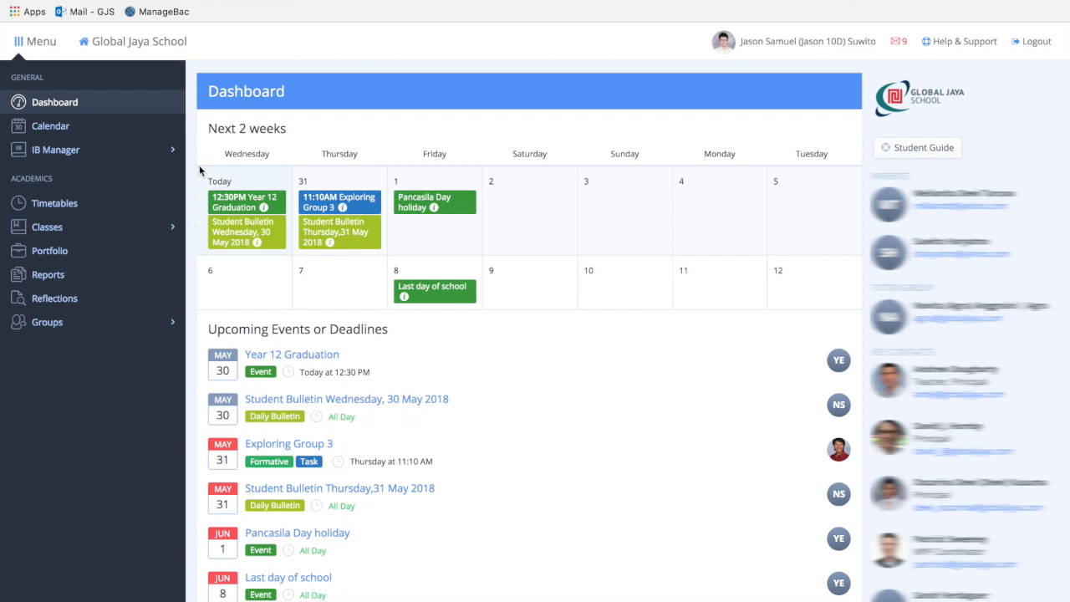
pyautogui.moveTo(197, 315)
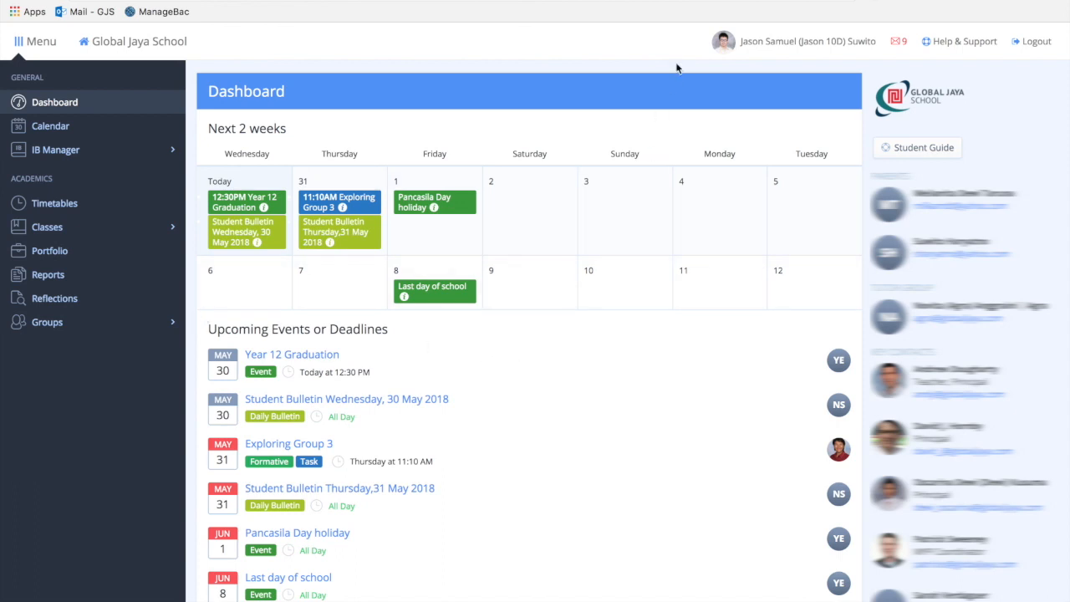
pyautogui.moveTo(725, 65)
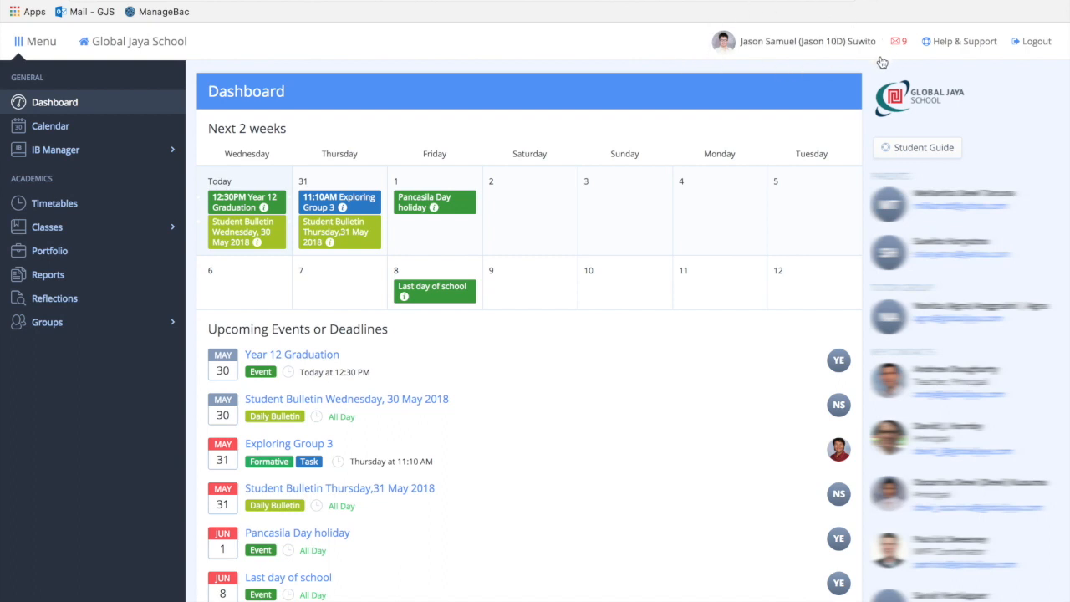
pyautogui.moveTo(894, 63)
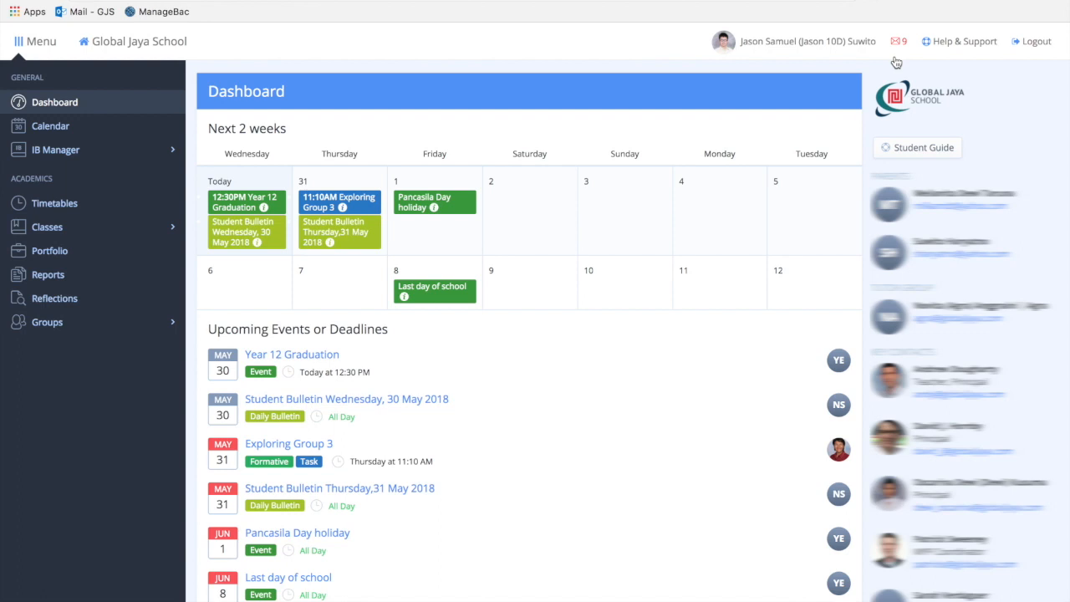
pyautogui.moveTo(909, 42)
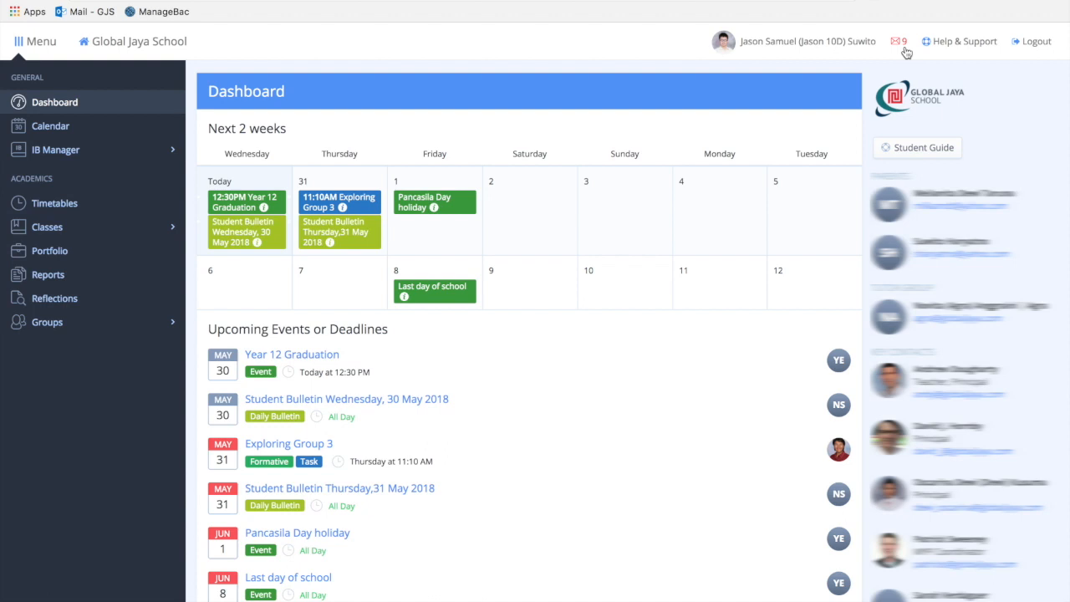
pyautogui.click(899, 40)
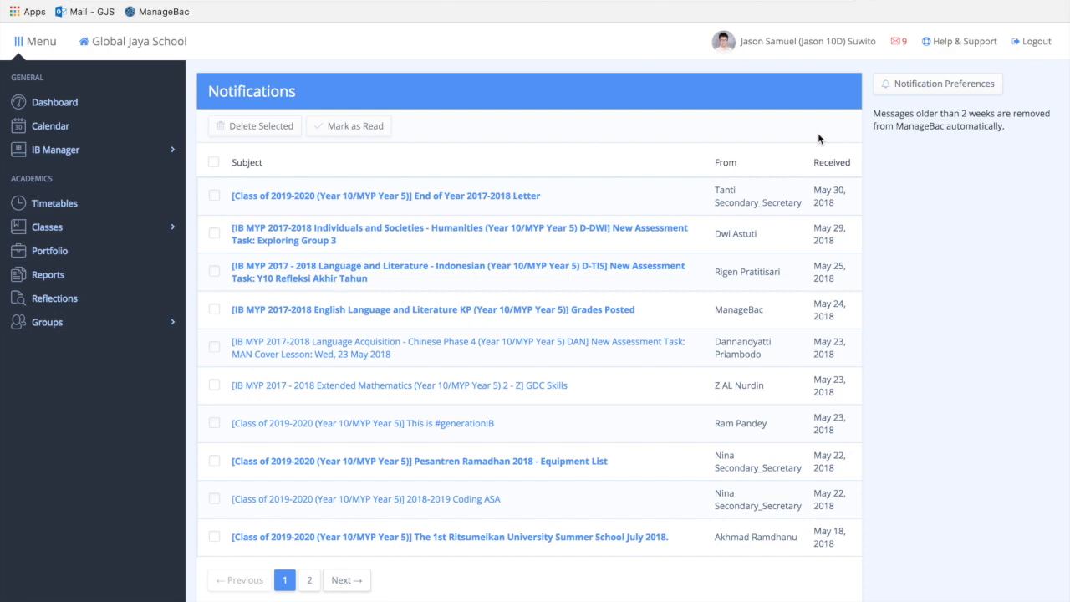
pyautogui.moveTo(902, 66)
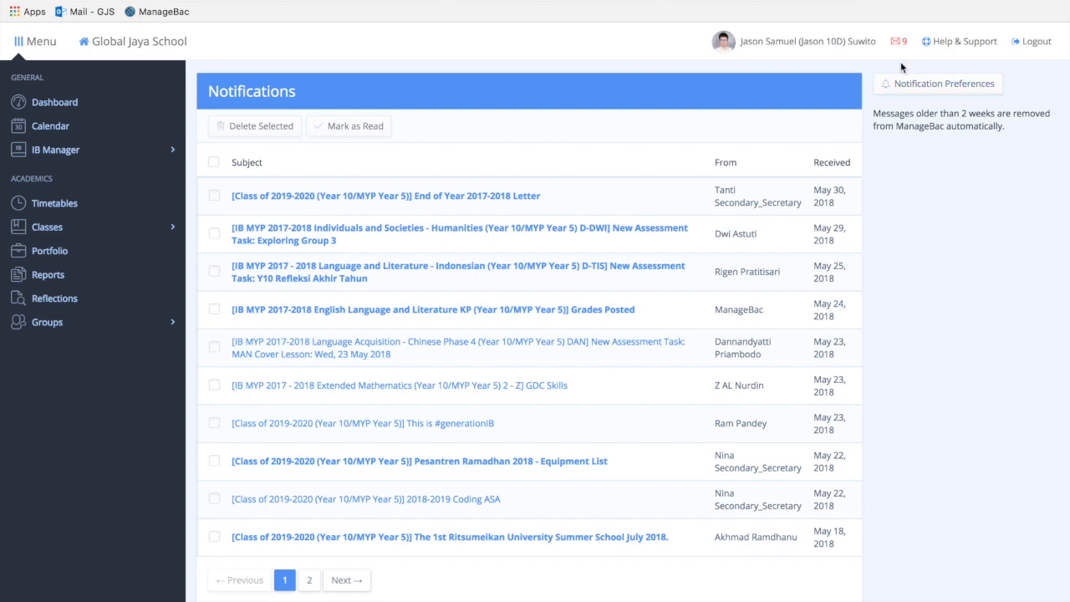
pyautogui.moveTo(903, 55)
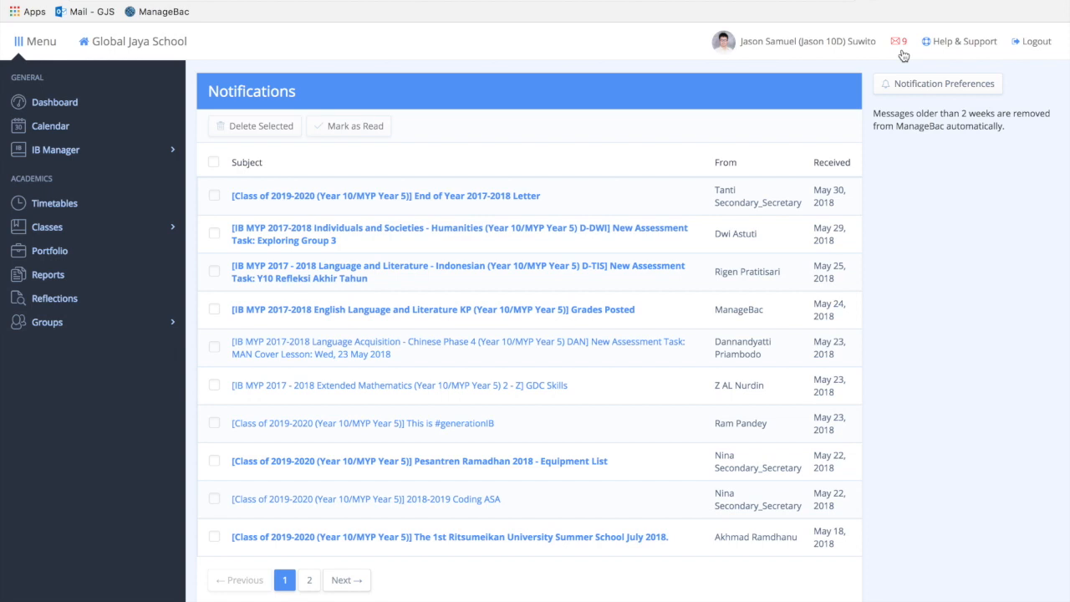
pyautogui.moveTo(896, 55)
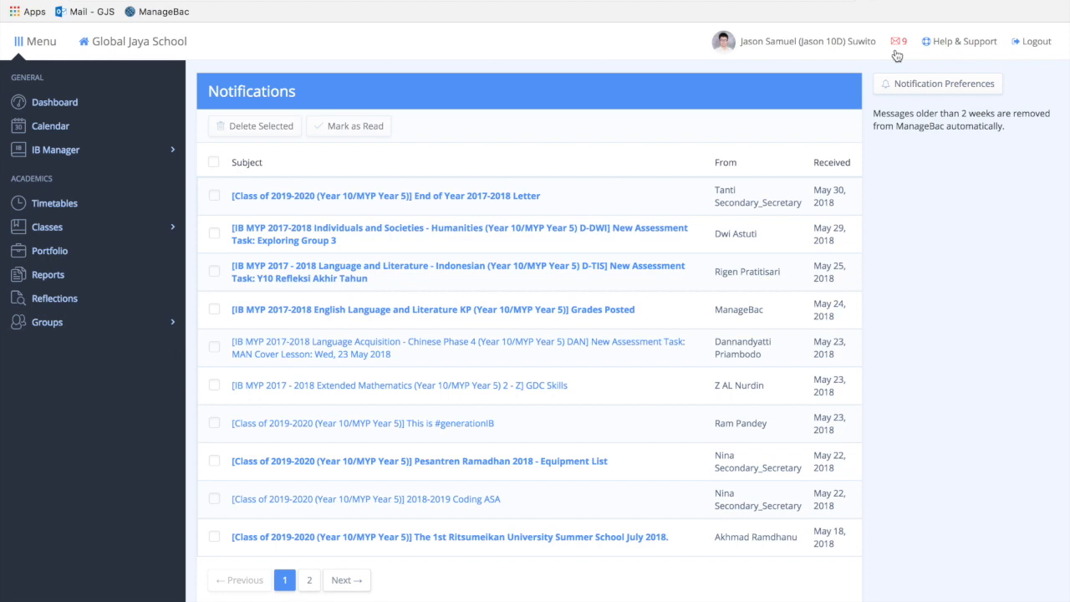
pyautogui.click(54, 102)
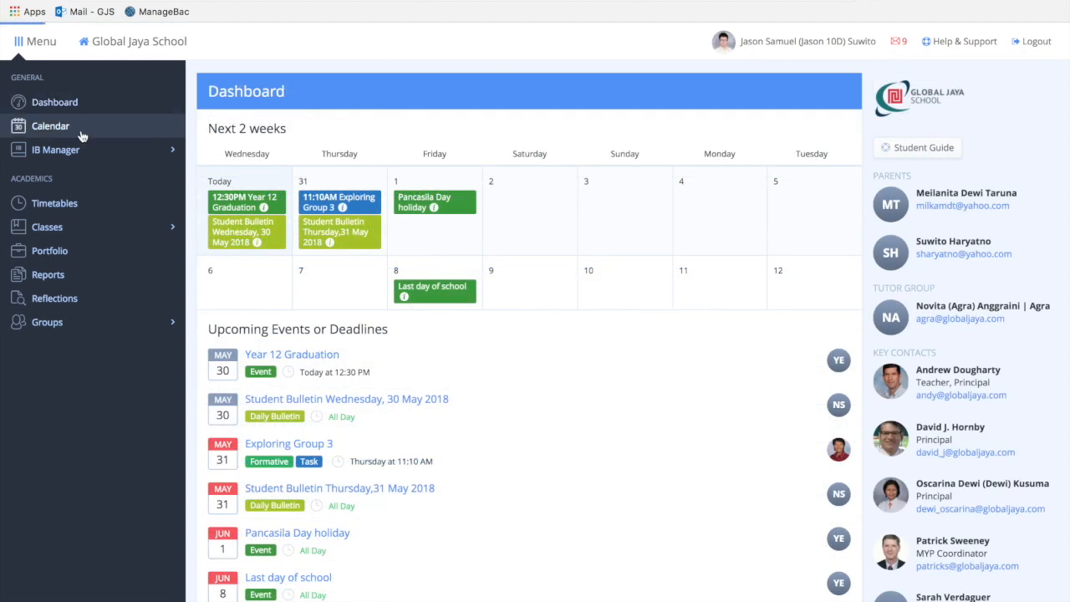
pyautogui.click(50, 125)
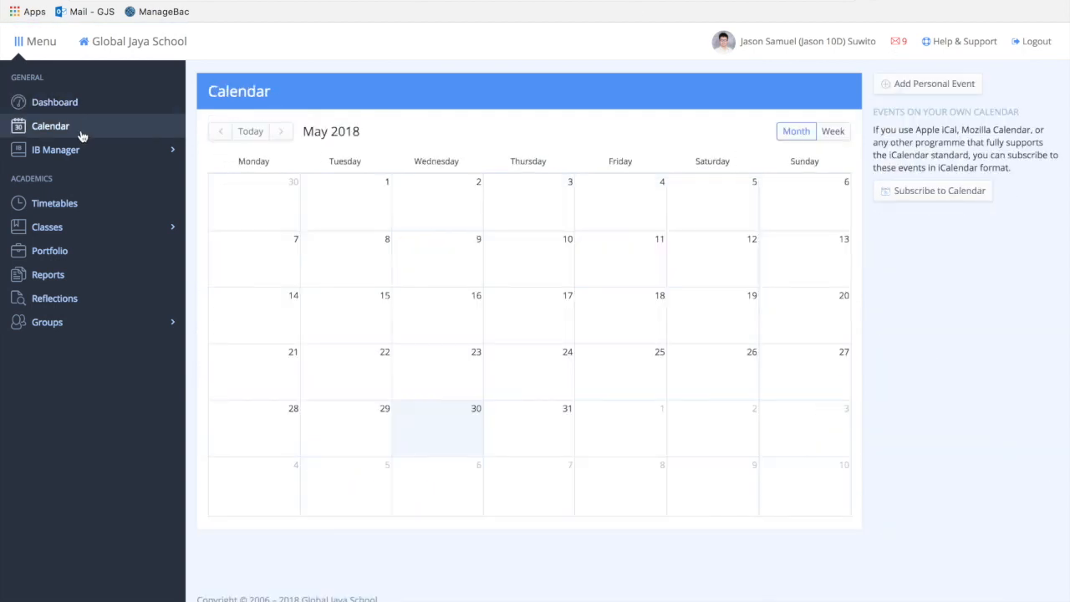
pyautogui.click(50, 125)
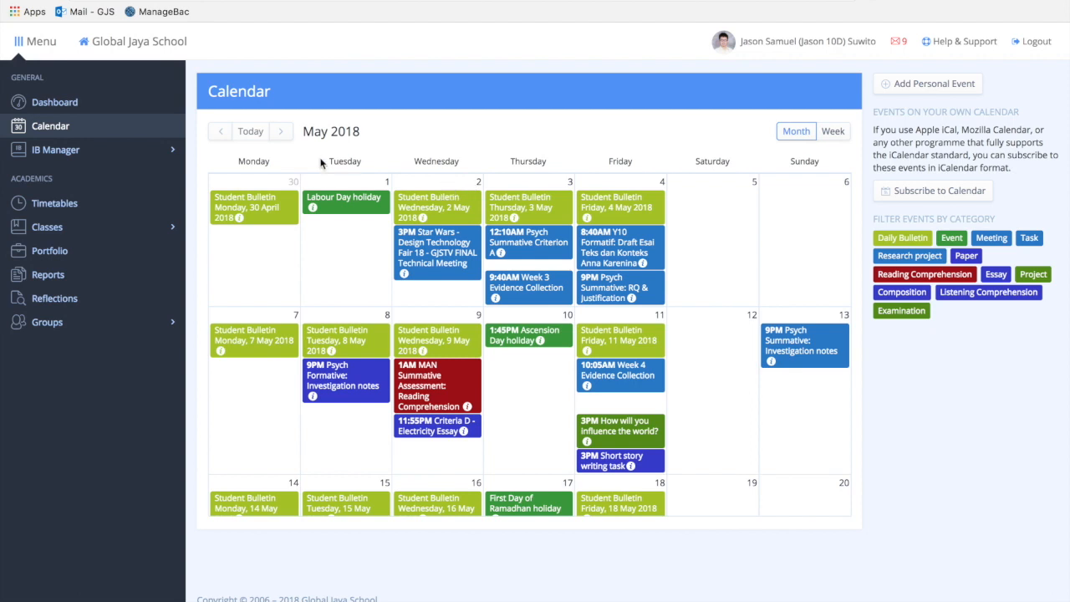
pyautogui.scroll(-3)
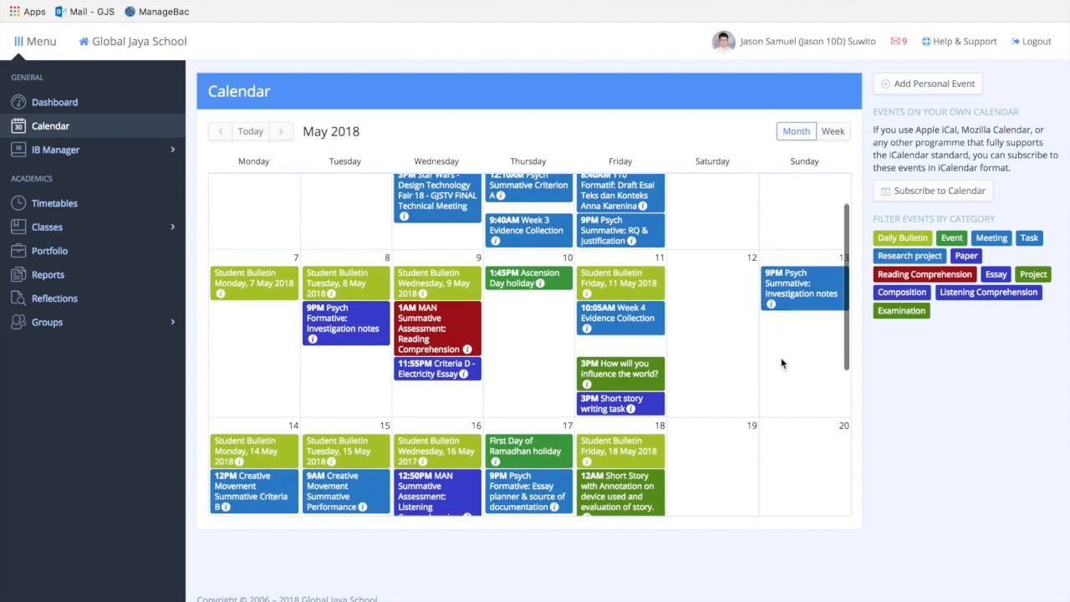
pyautogui.scroll(-3)
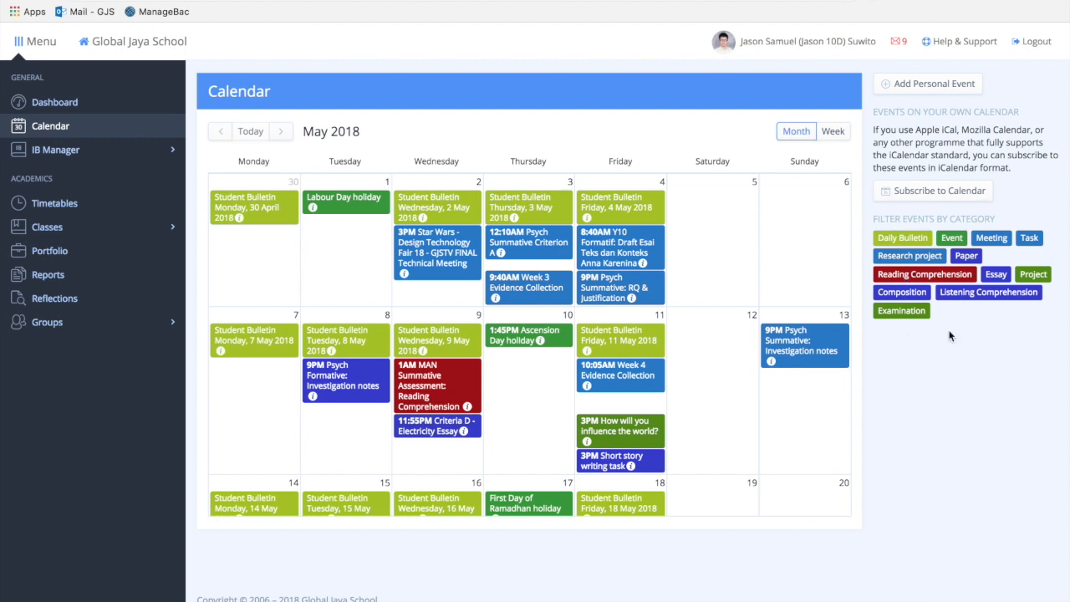
pyautogui.moveTo(738, 214)
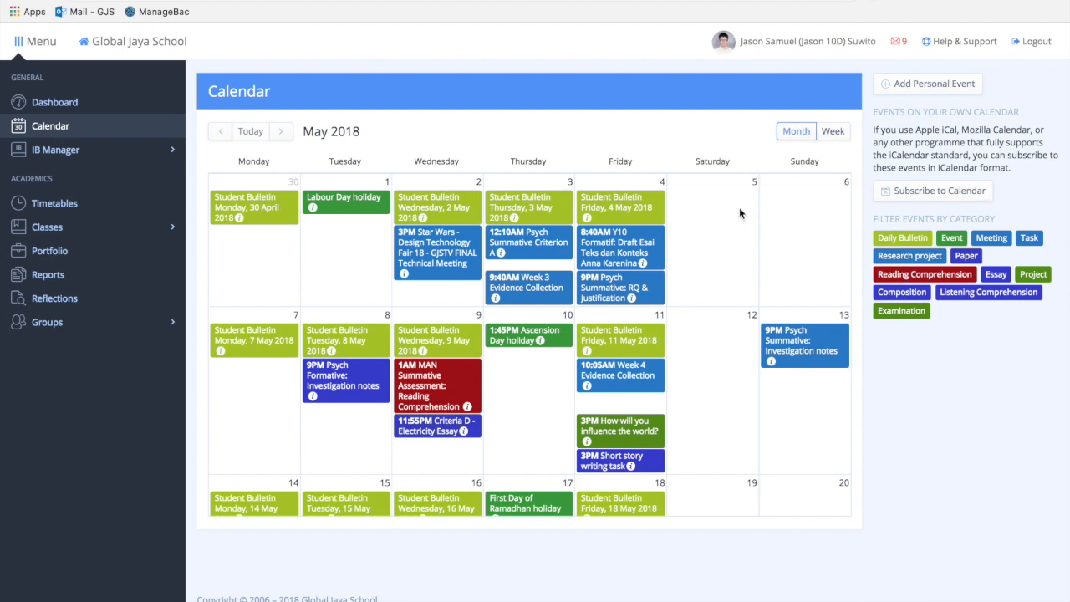
pyautogui.moveTo(925, 84)
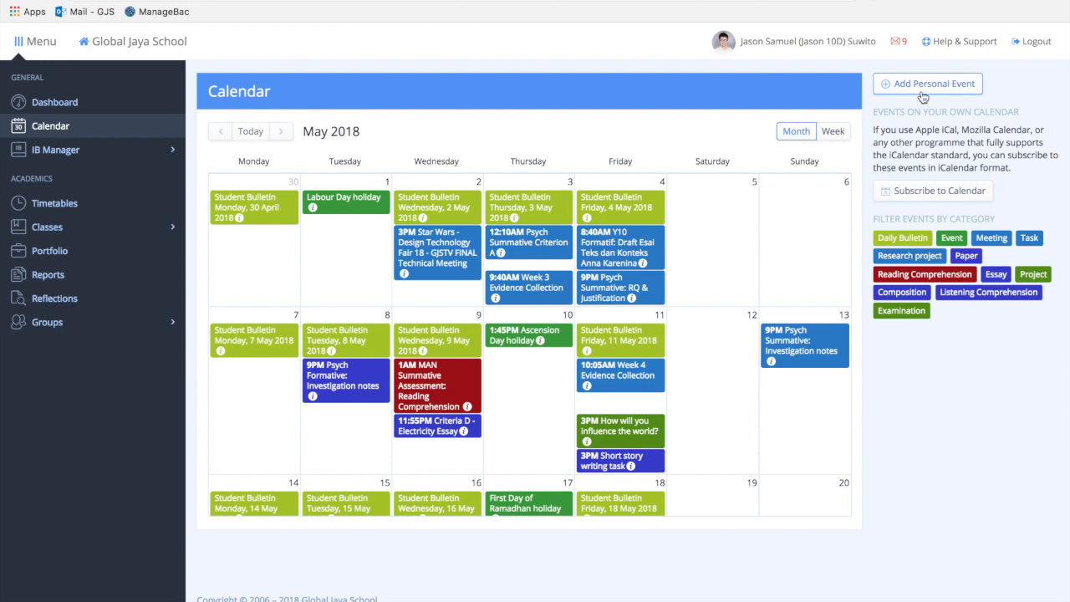
pyautogui.scroll(-3)
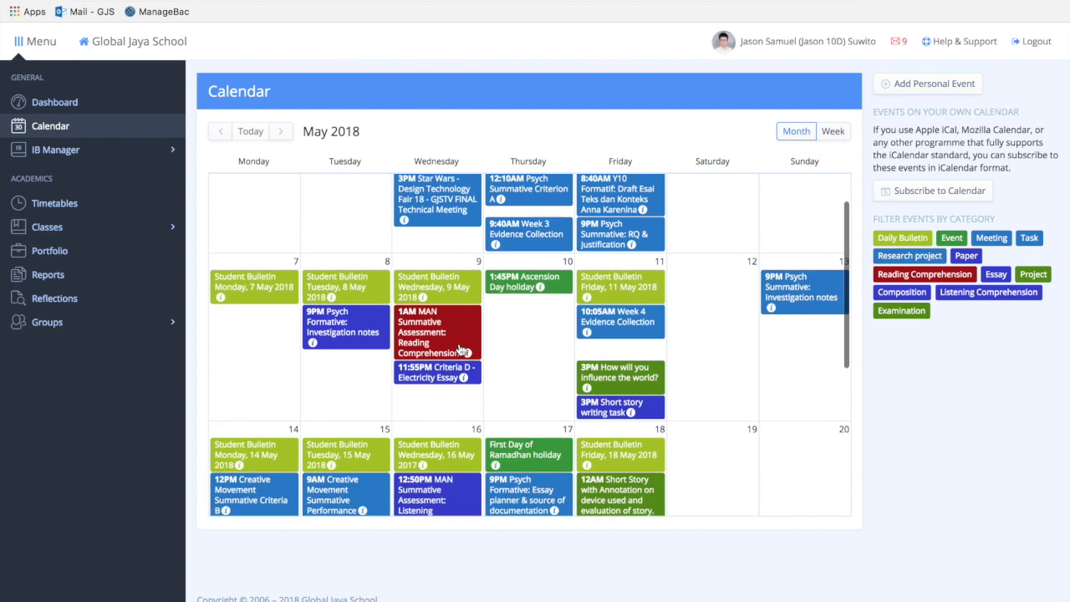
pyautogui.scroll(-3)
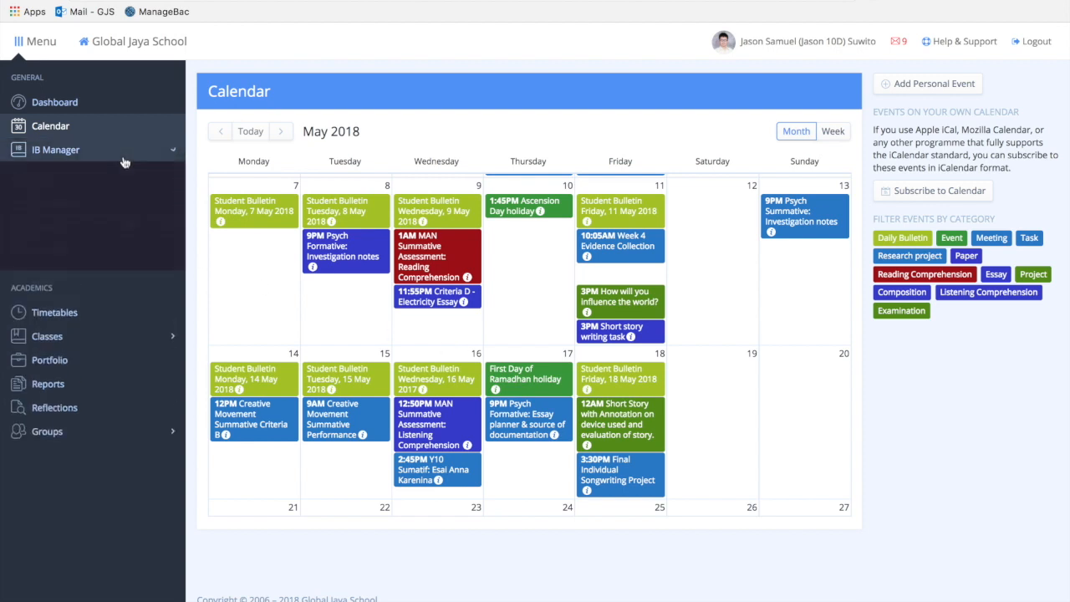
# Expand IB Manager in the sidebar and open the SA activities worksheet.
pyautogui.click(56, 150)
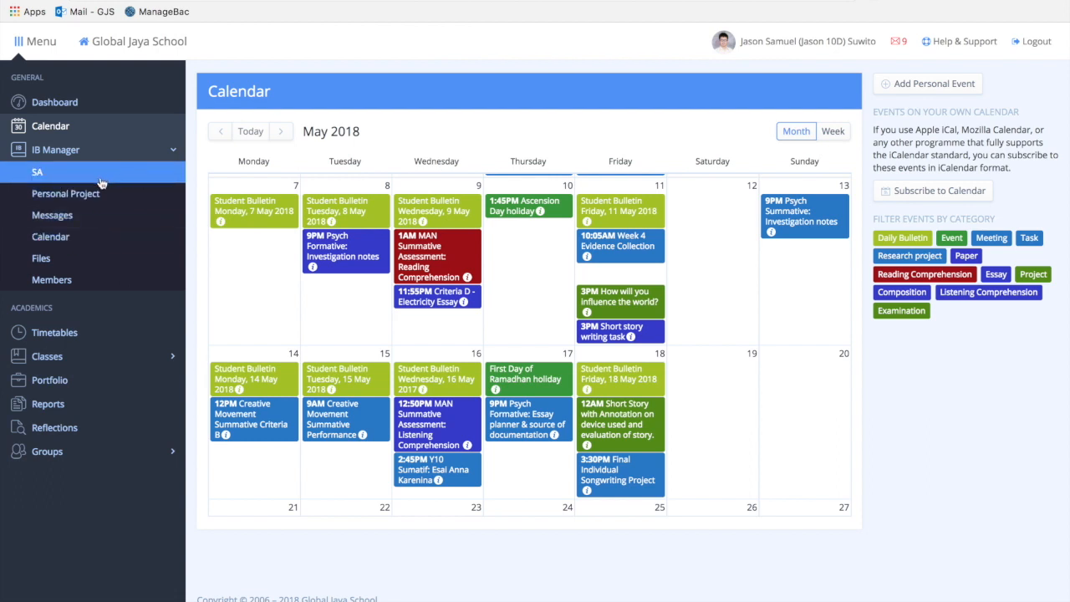
pyautogui.click(36, 172)
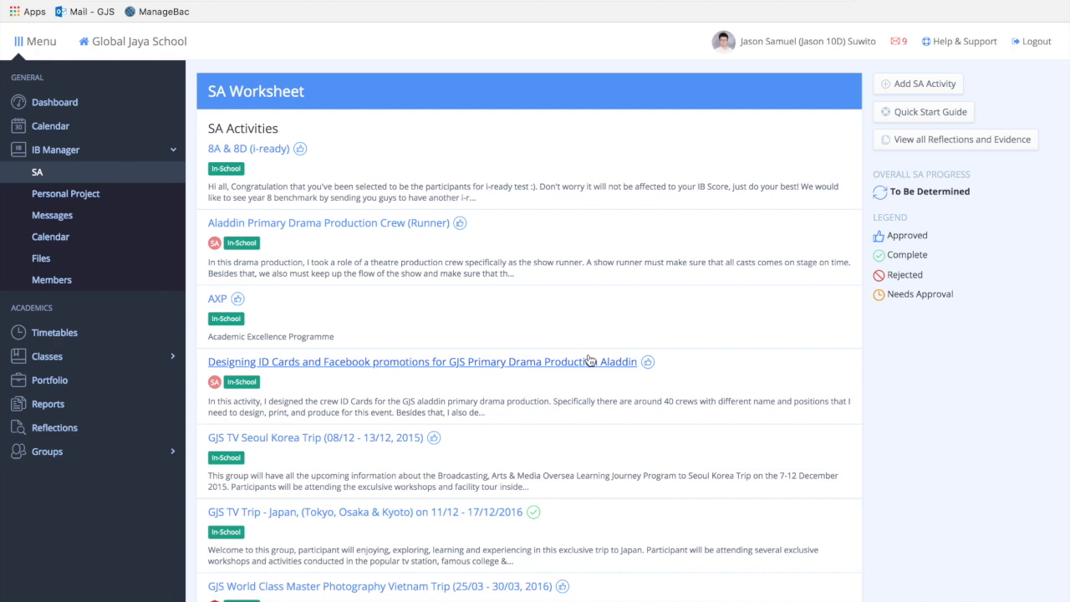
pyautogui.moveTo(917, 84)
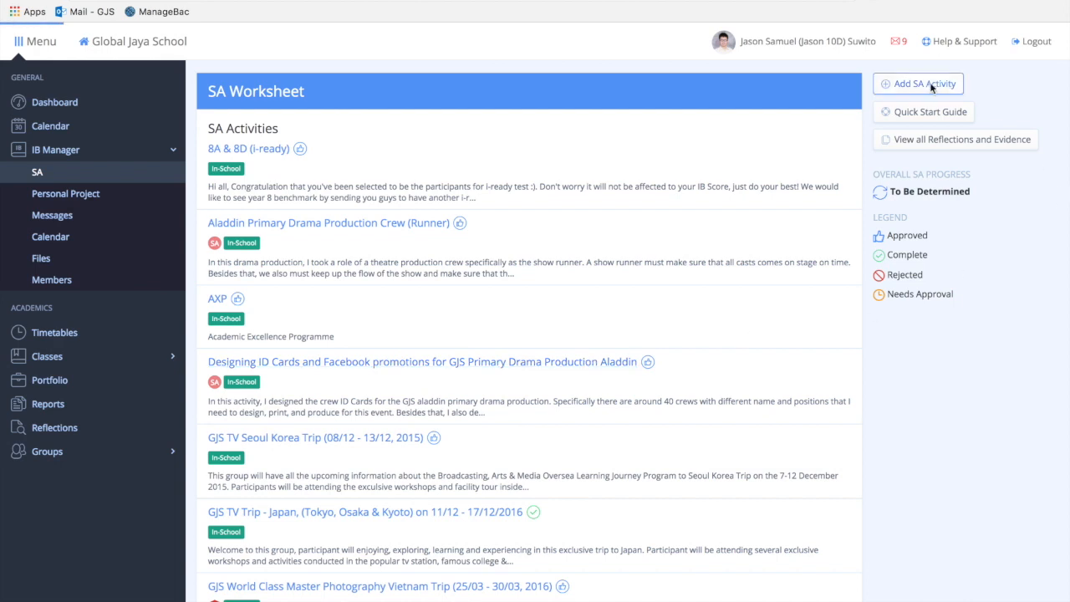
pyautogui.click(917, 84)
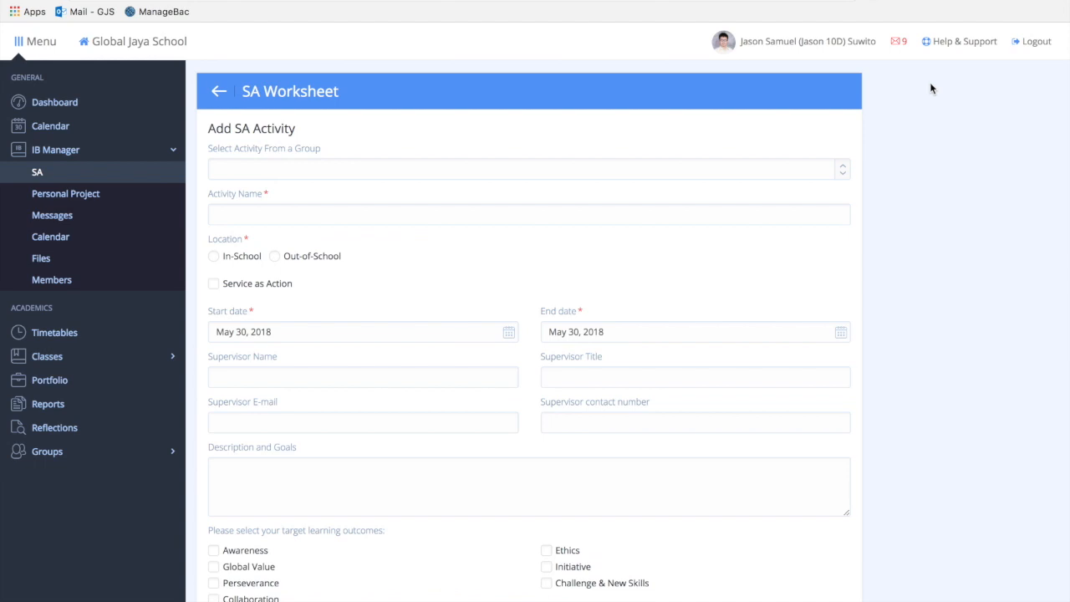
pyautogui.click(525, 169)
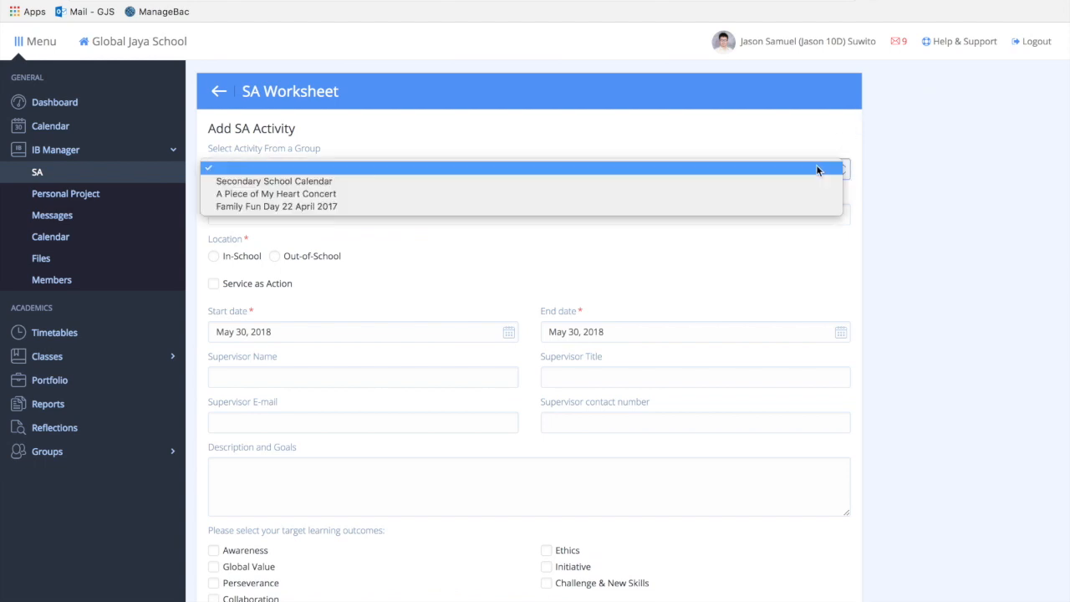
pyautogui.click(528, 169)
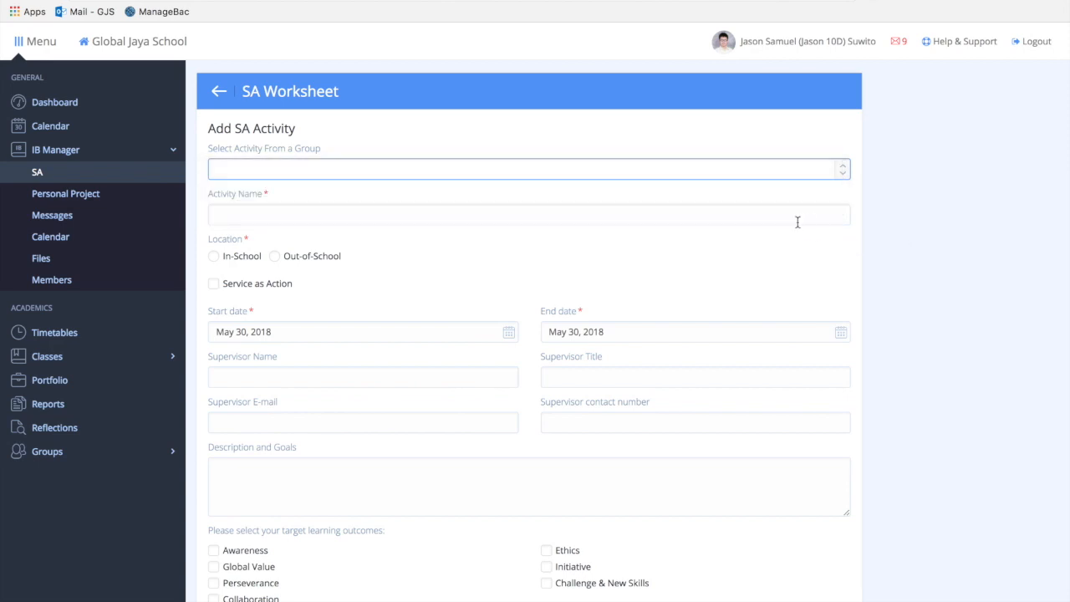
pyautogui.scroll(-3)
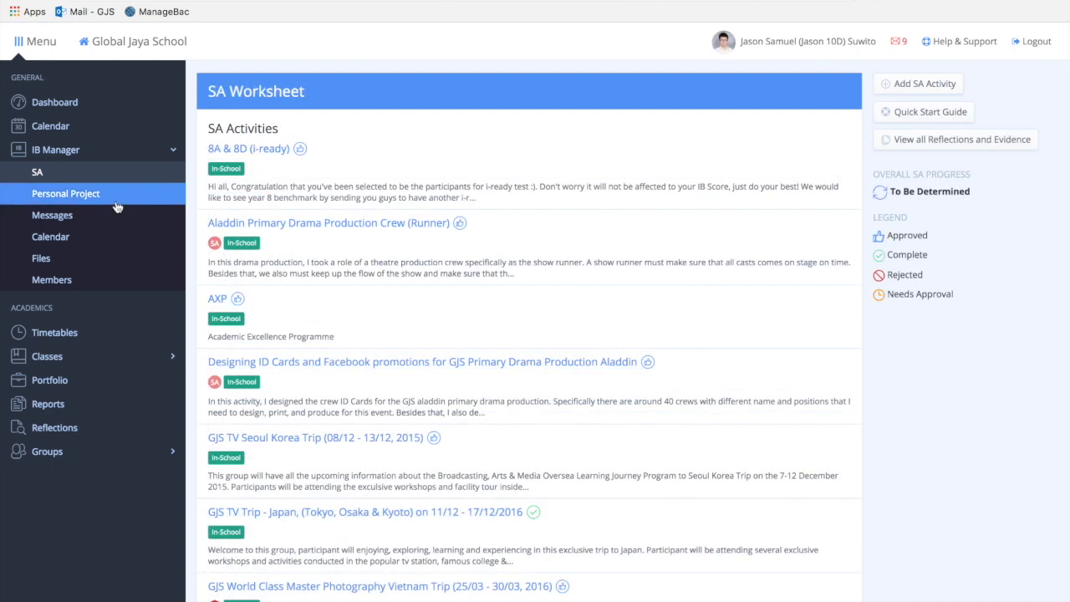
# Open Personal Project from the IB Manager sidebar section.
pyautogui.click(65, 194)
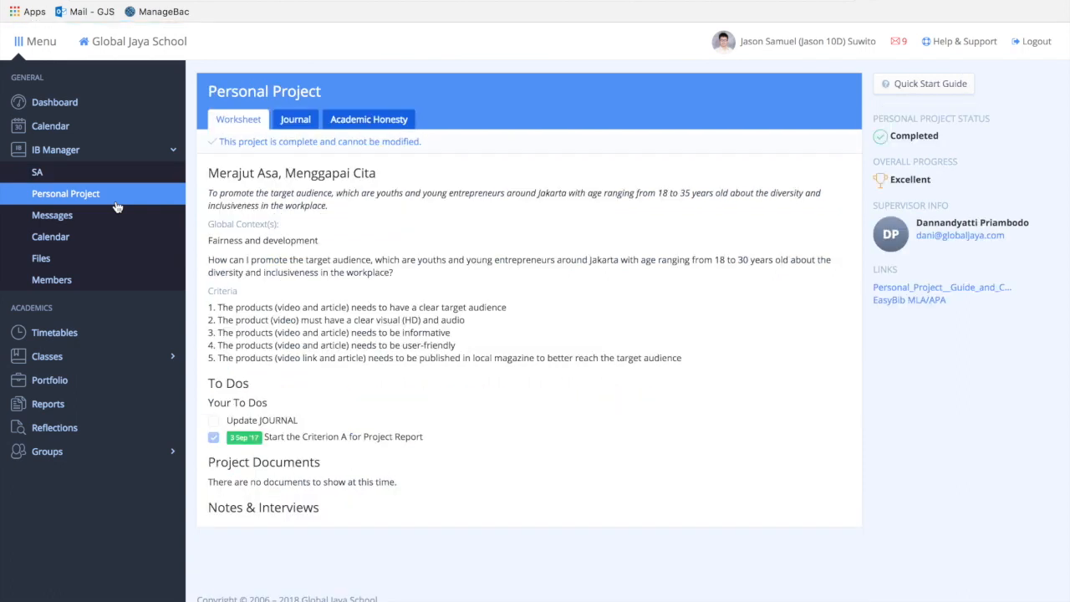
pyautogui.moveTo(685, 403)
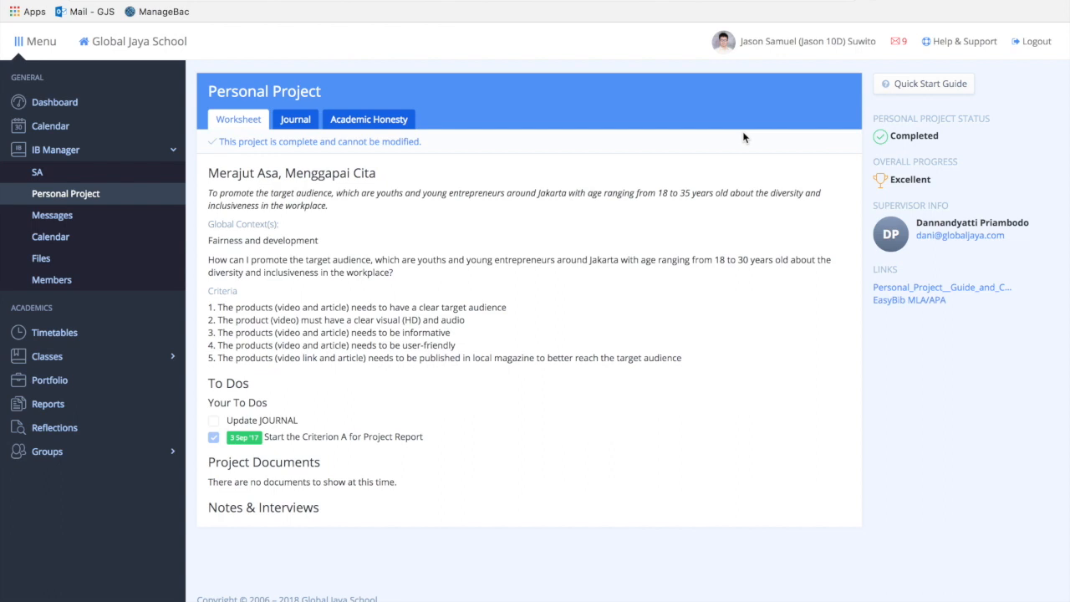
pyautogui.moveTo(968, 134)
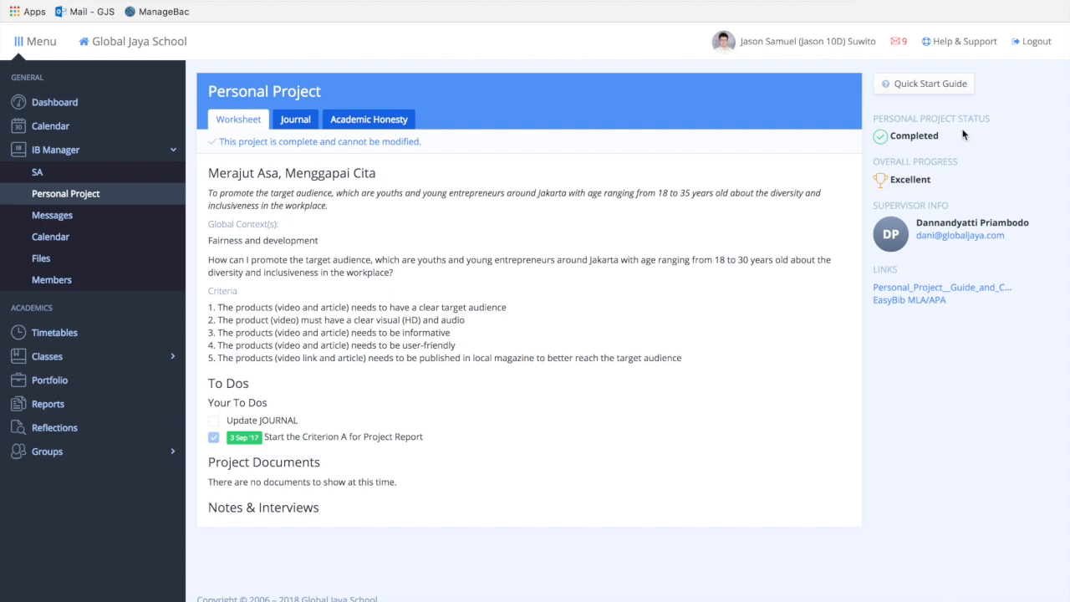
pyautogui.moveTo(51, 214)
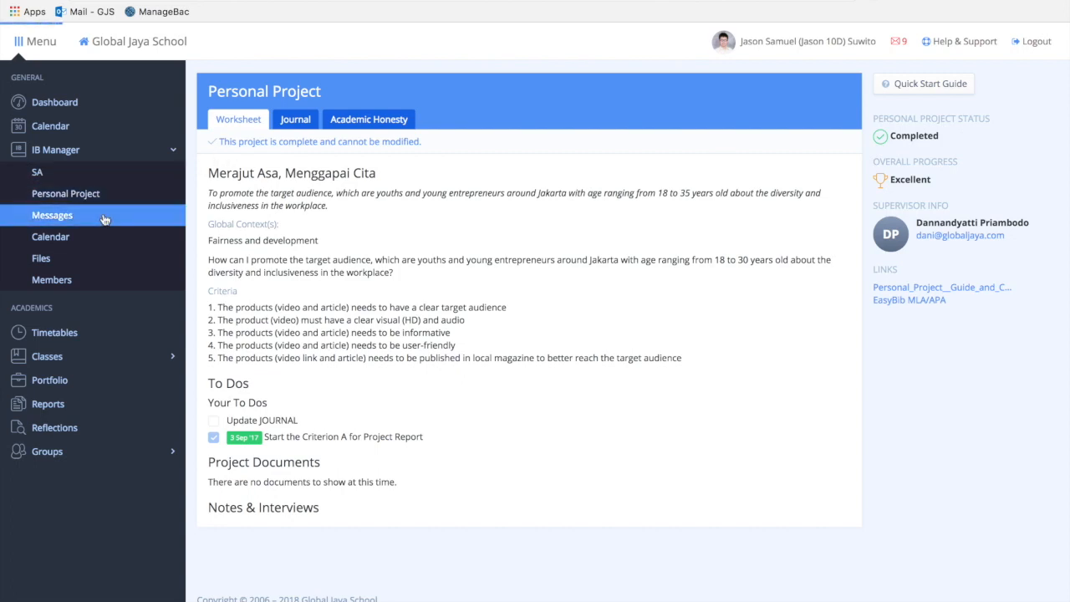
# Open Messages under IB Manager and scroll through the Class of 2019-2020 posts.
pyautogui.click(51, 214)
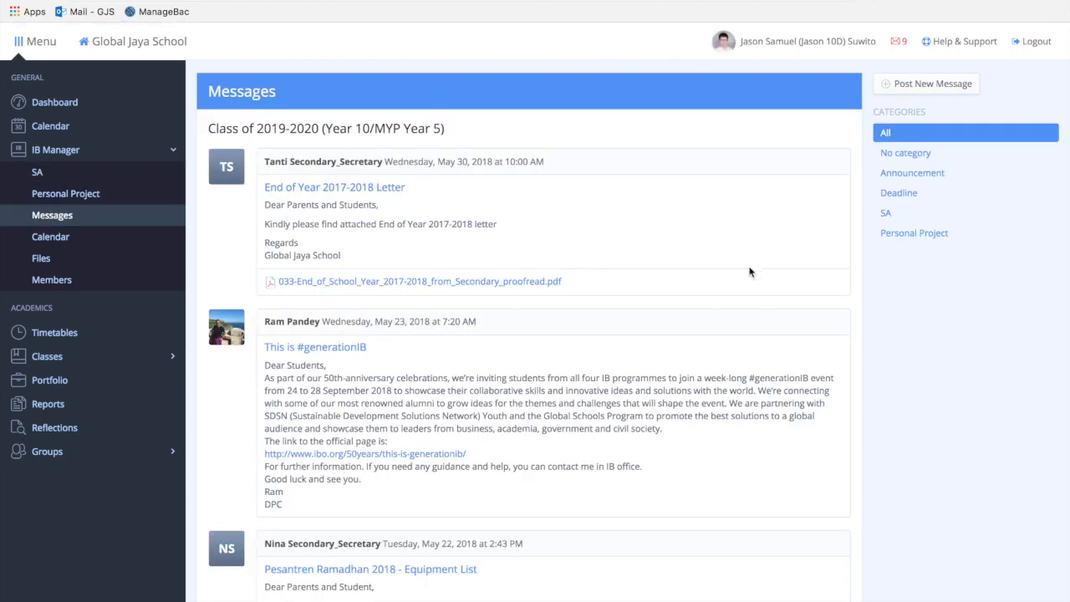
pyautogui.scroll(-3)
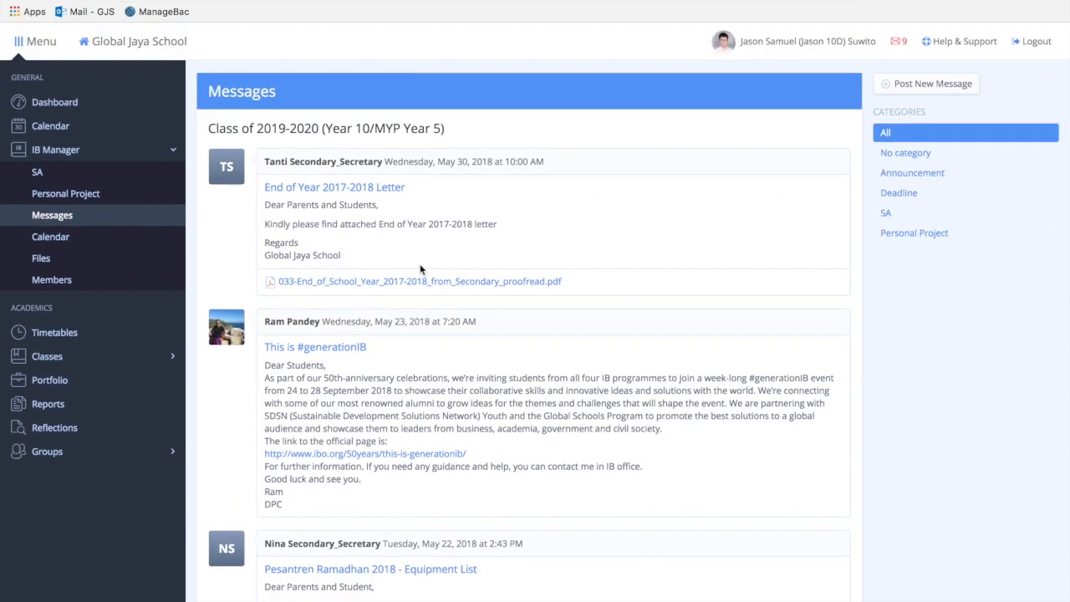
pyautogui.moveTo(518, 371)
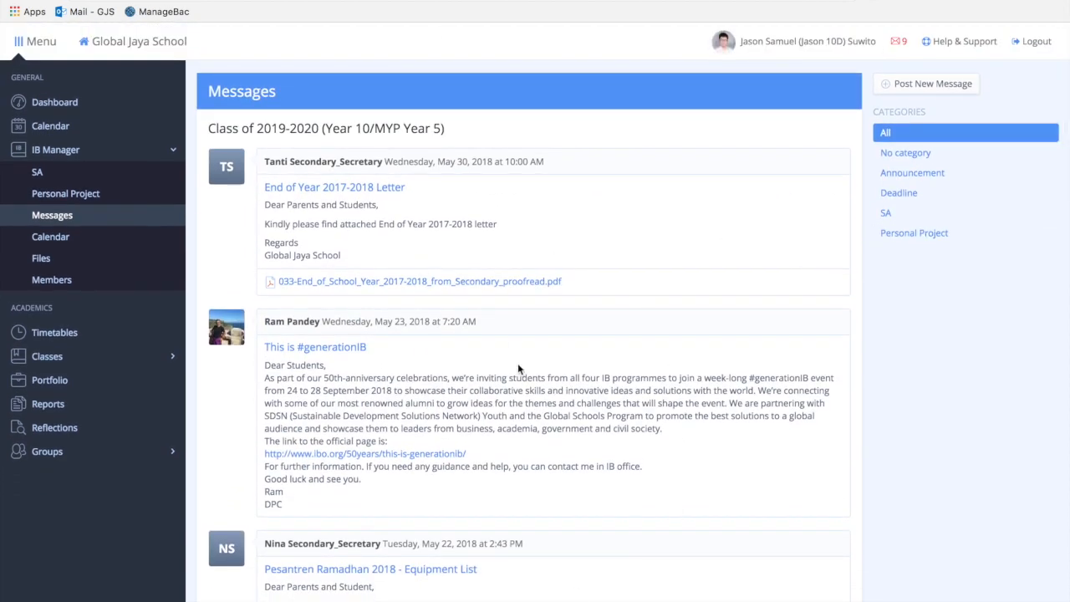
pyautogui.moveTo(585, 341)
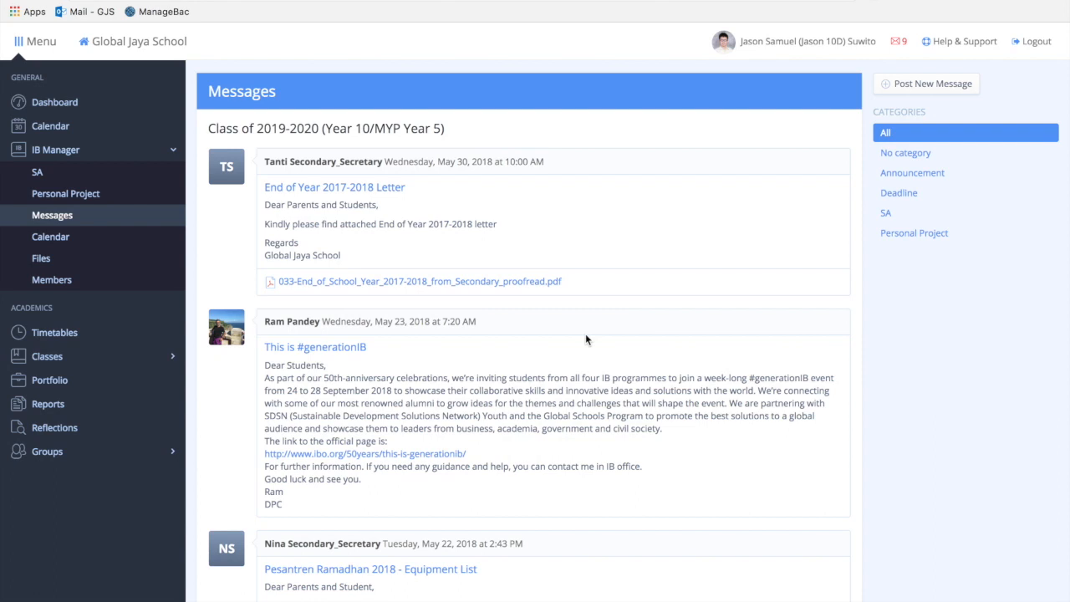
pyautogui.scroll(-3)
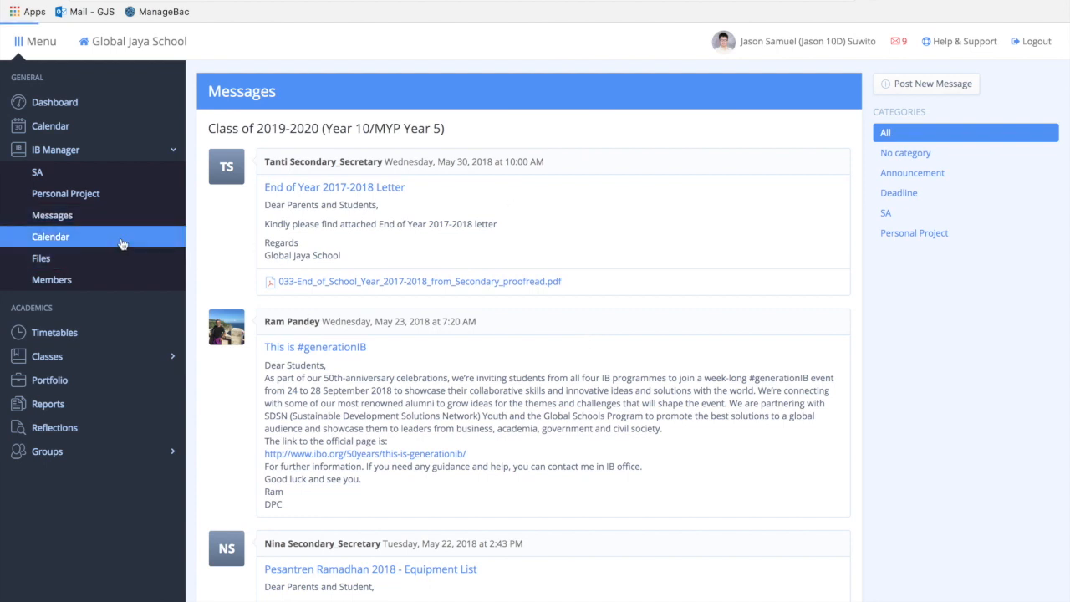
# View the IB Manager calendar month, then switch to the shared Files list.
pyautogui.click(50, 237)
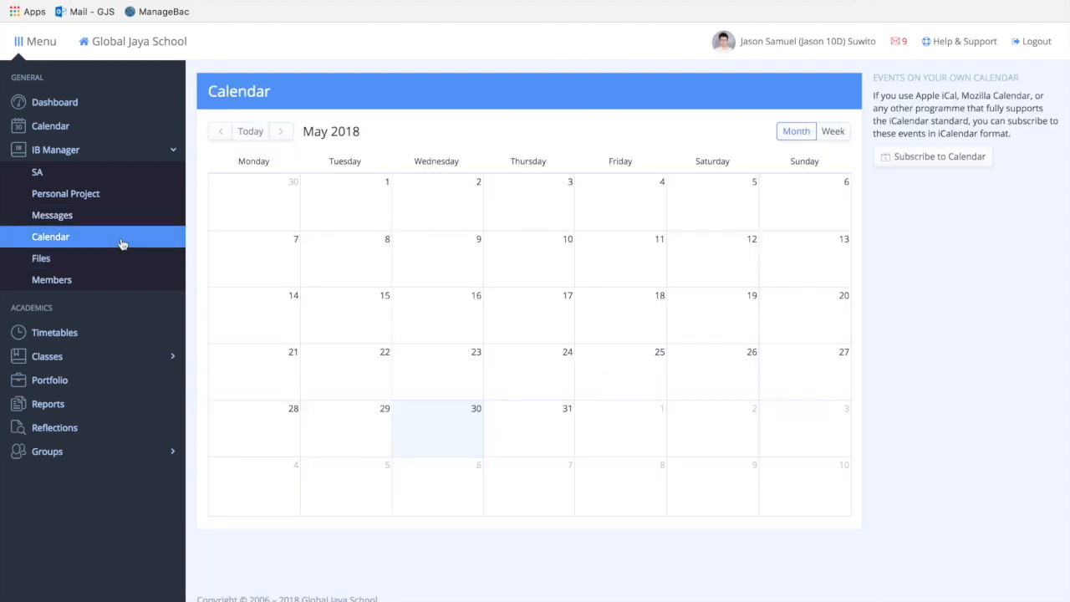
pyautogui.click(50, 238)
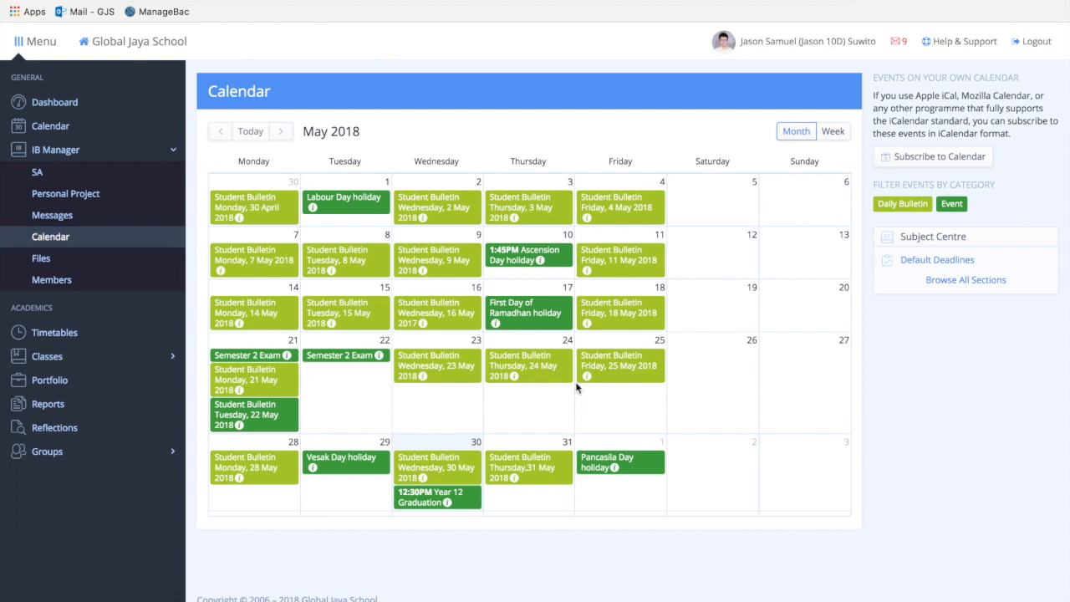
pyautogui.moveTo(524, 291)
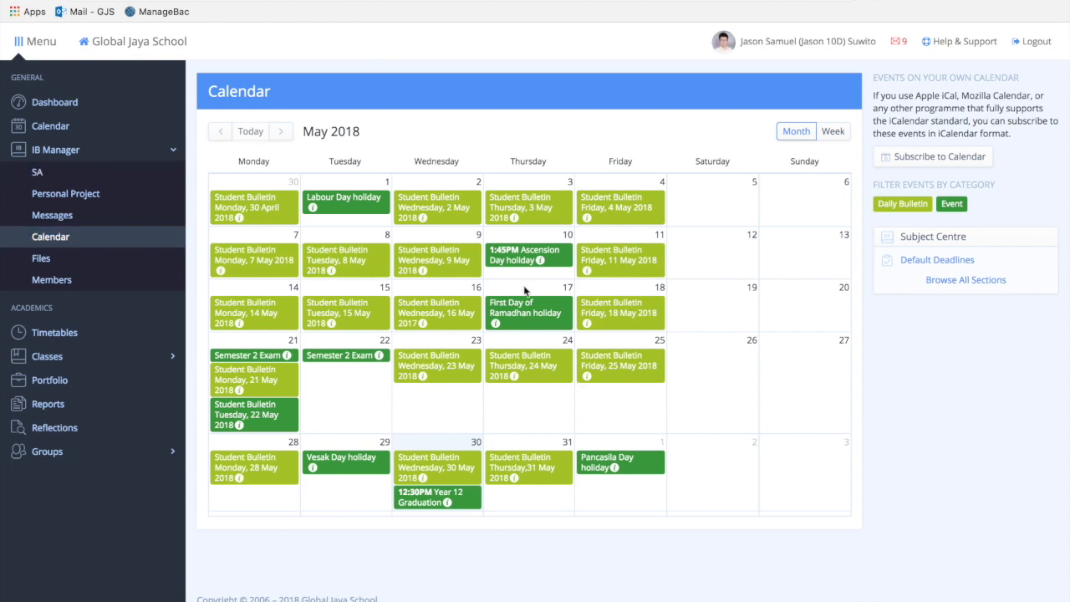
pyautogui.moveTo(534, 291)
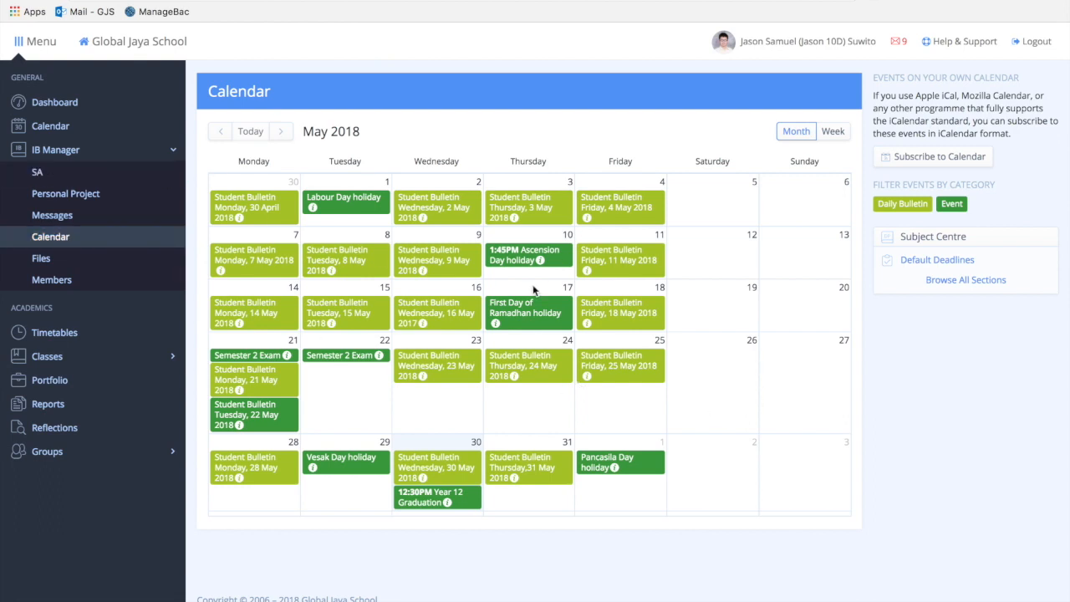
pyautogui.scroll(-3)
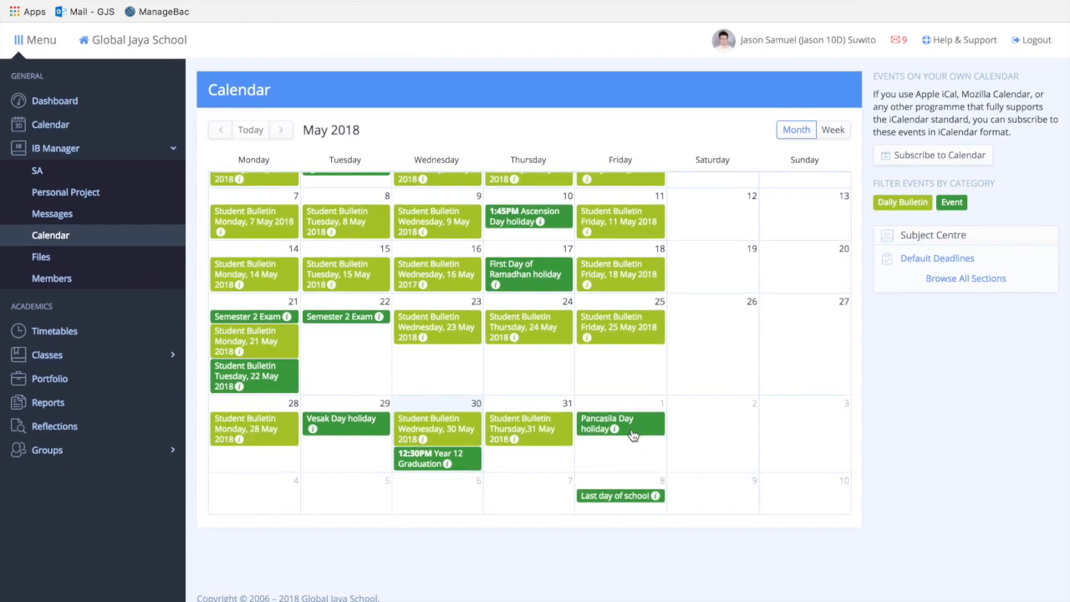
pyautogui.click(40, 257)
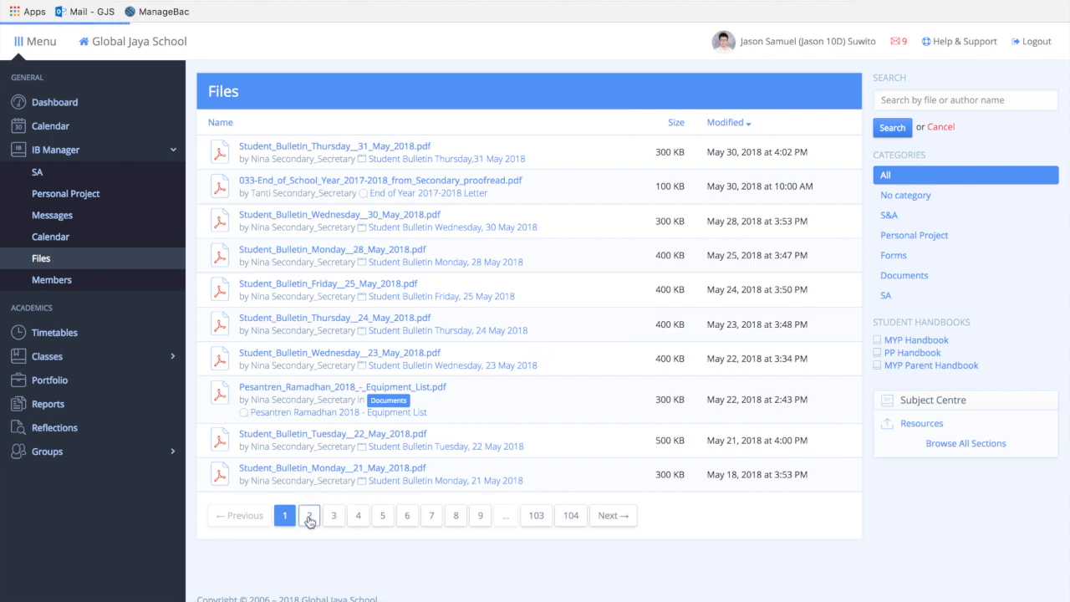
# Page through the Files list to page 2 and then page 3.
pyautogui.click(308, 515)
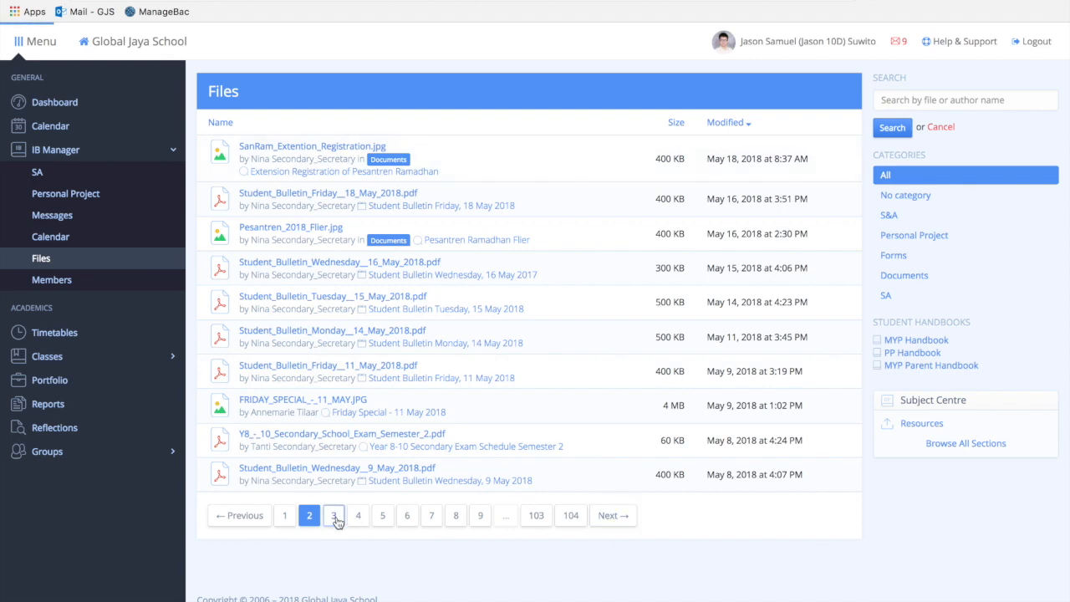
pyautogui.click(332, 514)
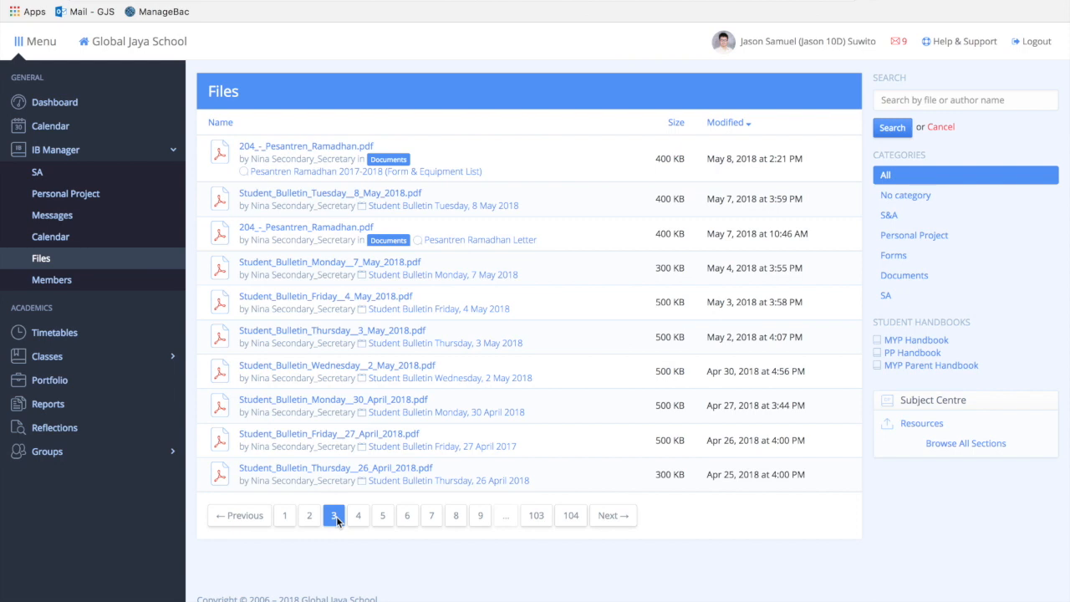
pyautogui.moveTo(120, 331)
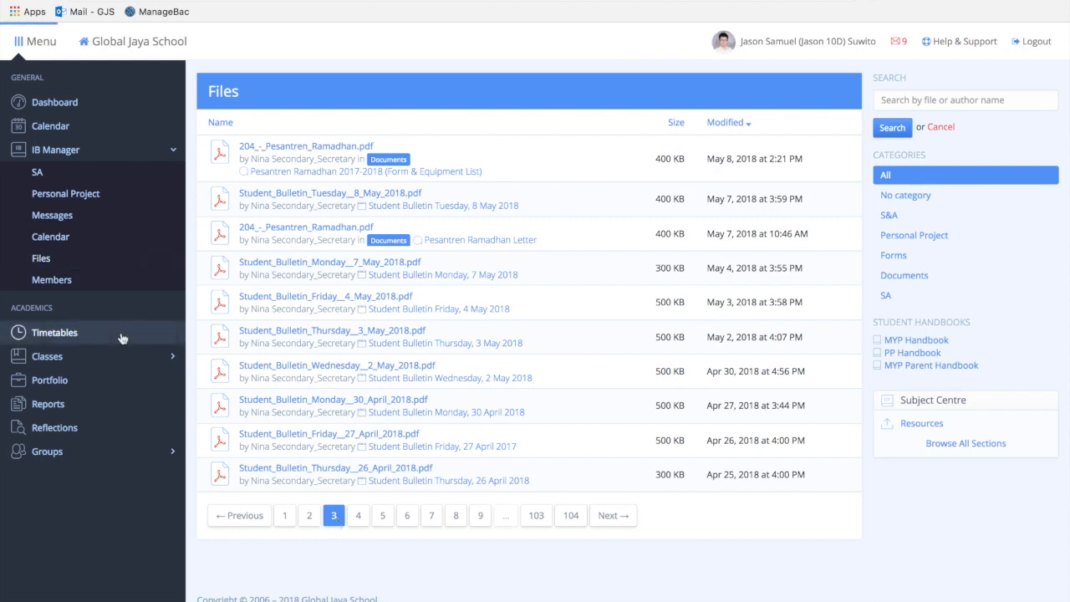
# Open Weekly Timetables and go back to the week of May 21, 2018, reviewing it.
pyautogui.click(53, 331)
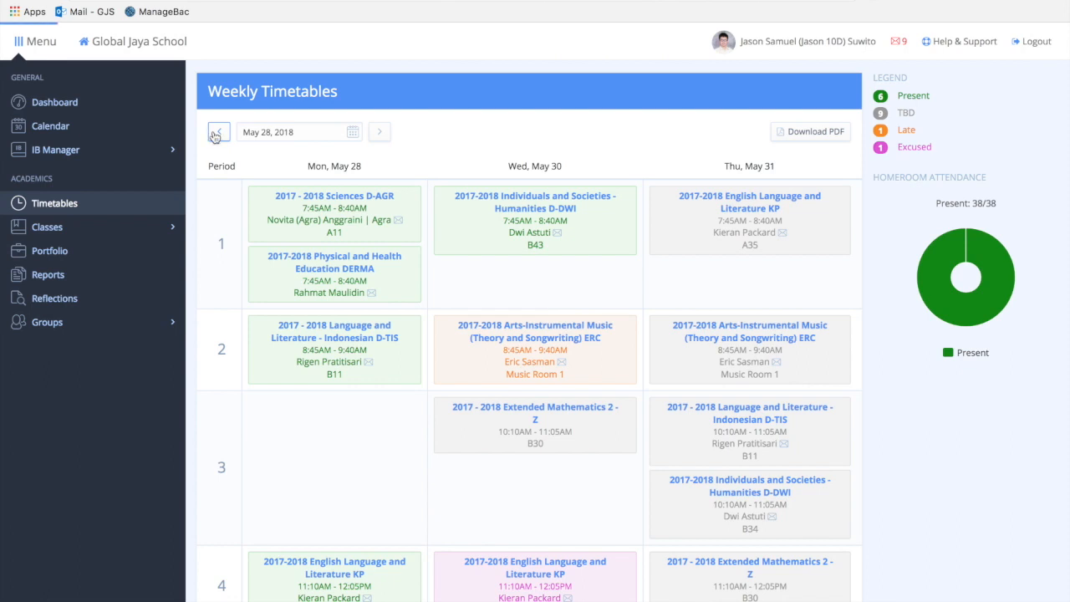
pyautogui.click(218, 130)
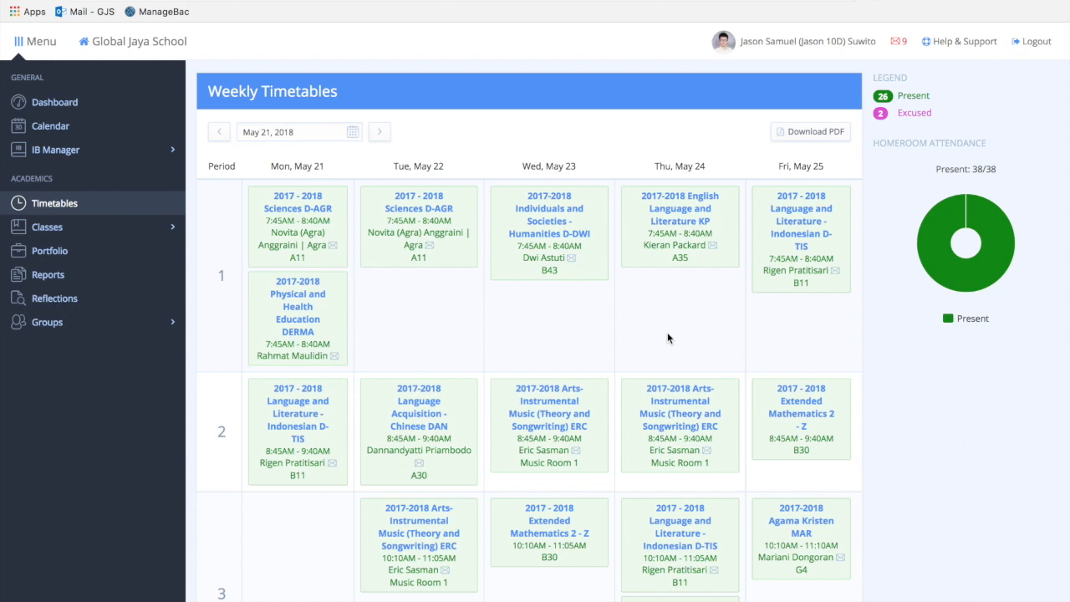
pyautogui.scroll(-3)
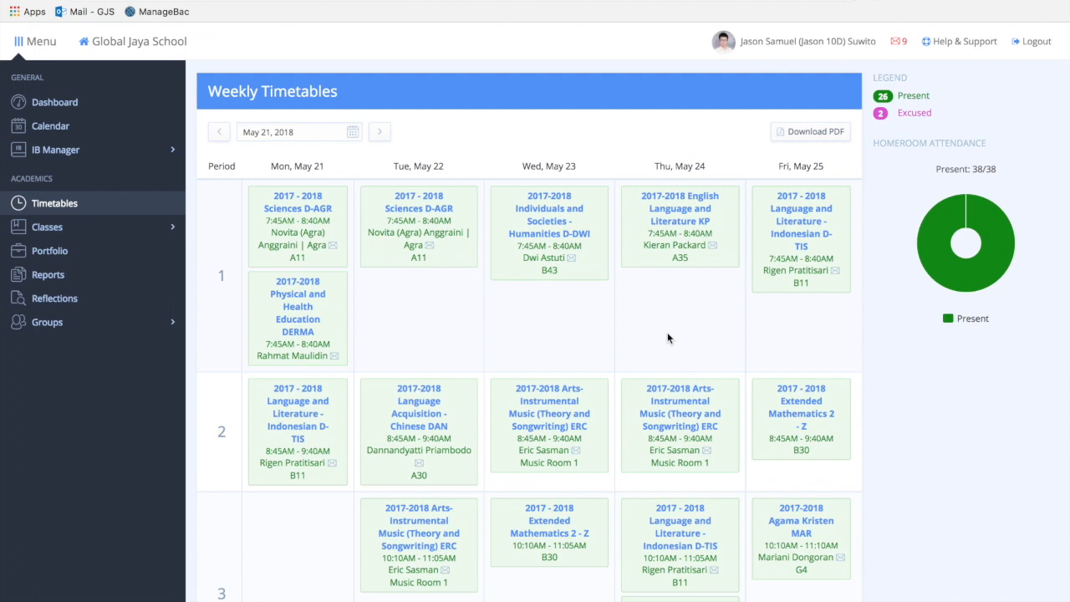
pyautogui.scroll(-3)
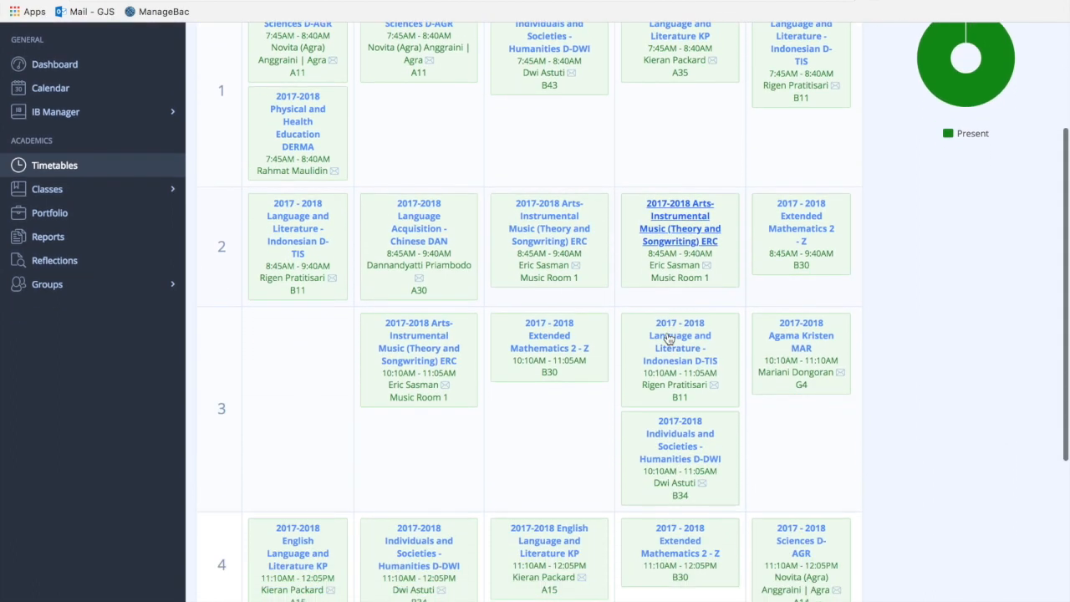
pyautogui.scroll(-3)
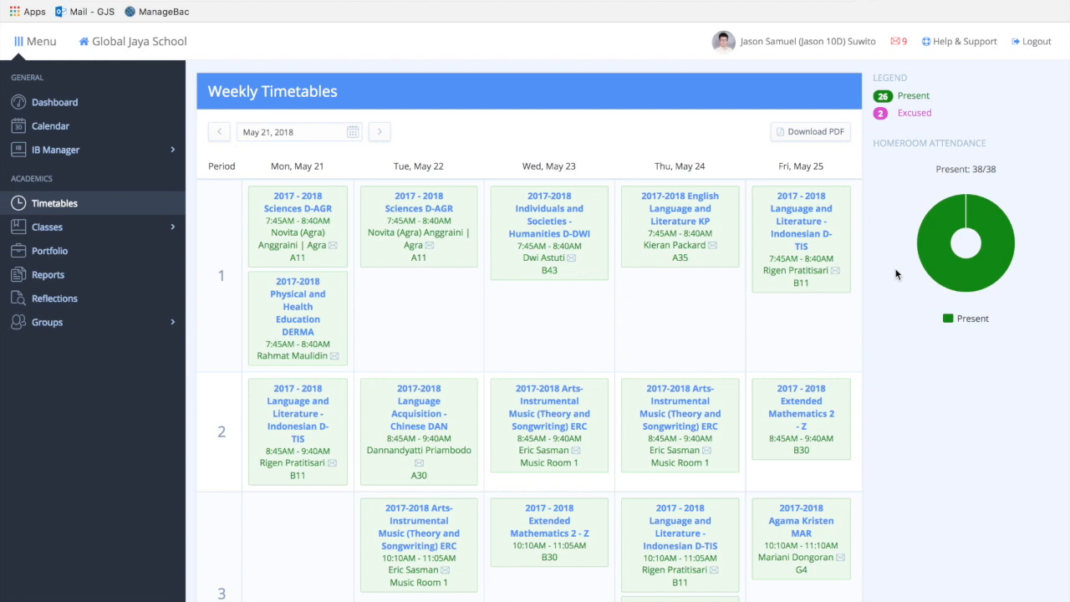
pyautogui.scroll(-3)
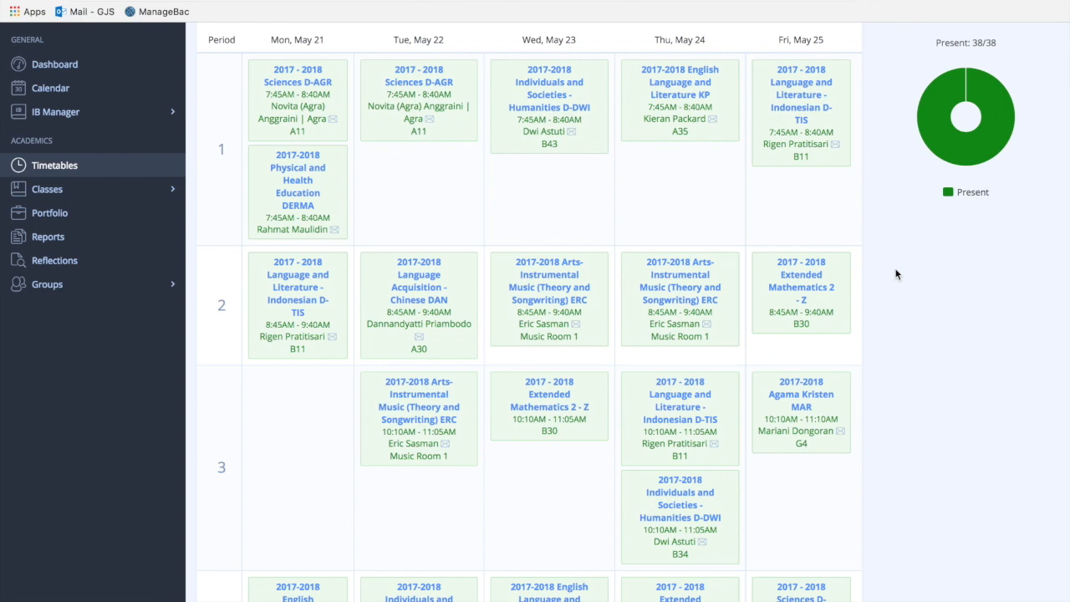
pyautogui.moveTo(354, 160)
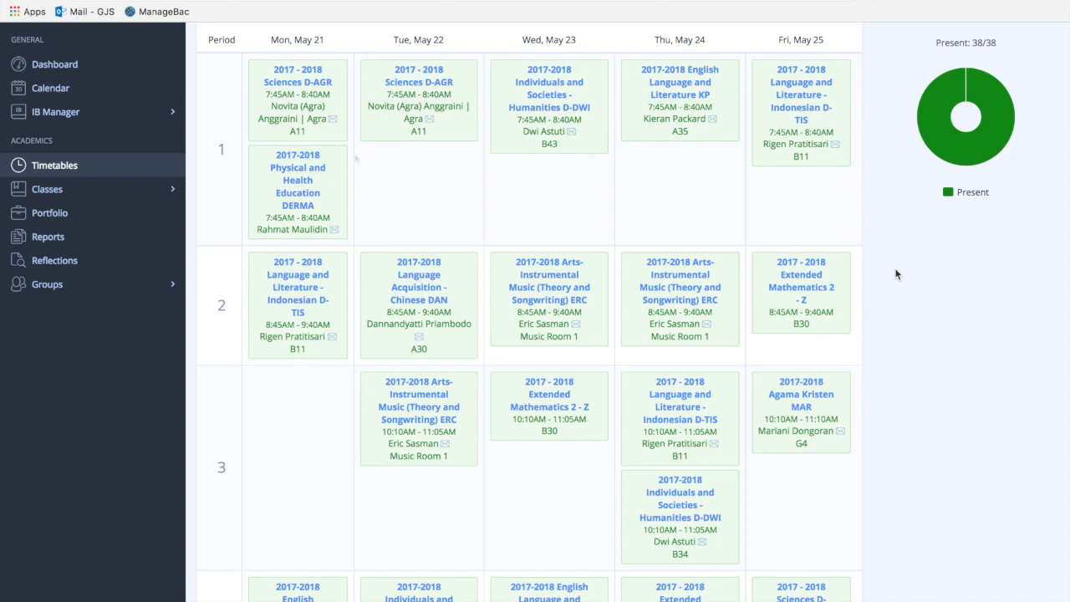
# Expand the Classes section in the sidebar to list enrolled classes.
pyautogui.click(47, 189)
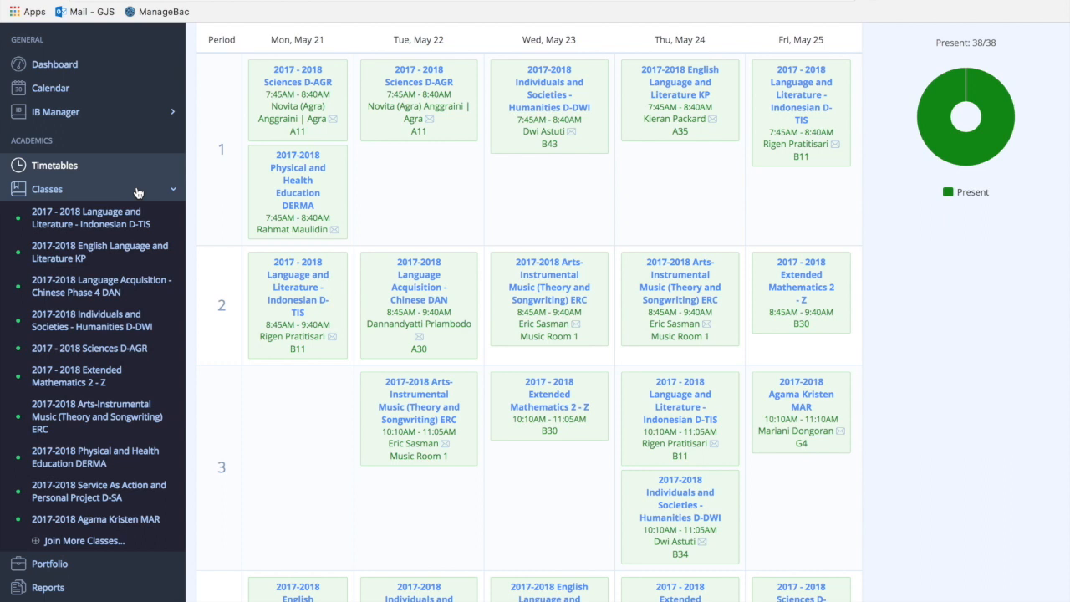
# Open the '2017 - 2018 Language and Literature - Indonesian D-TIS' class from the sidebar.
pyautogui.click(90, 217)
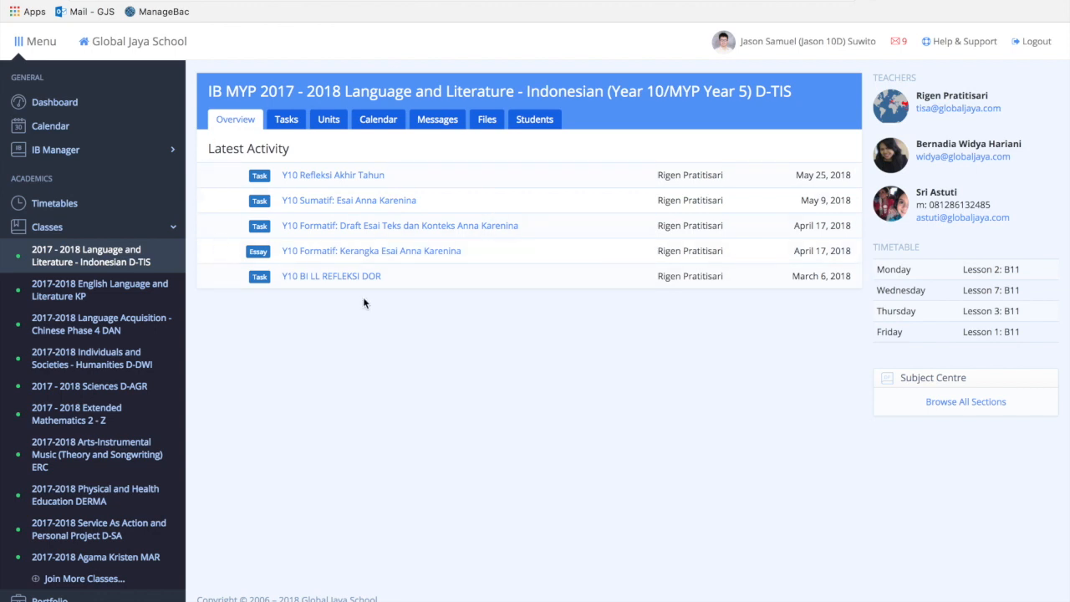
pyautogui.moveTo(359, 397)
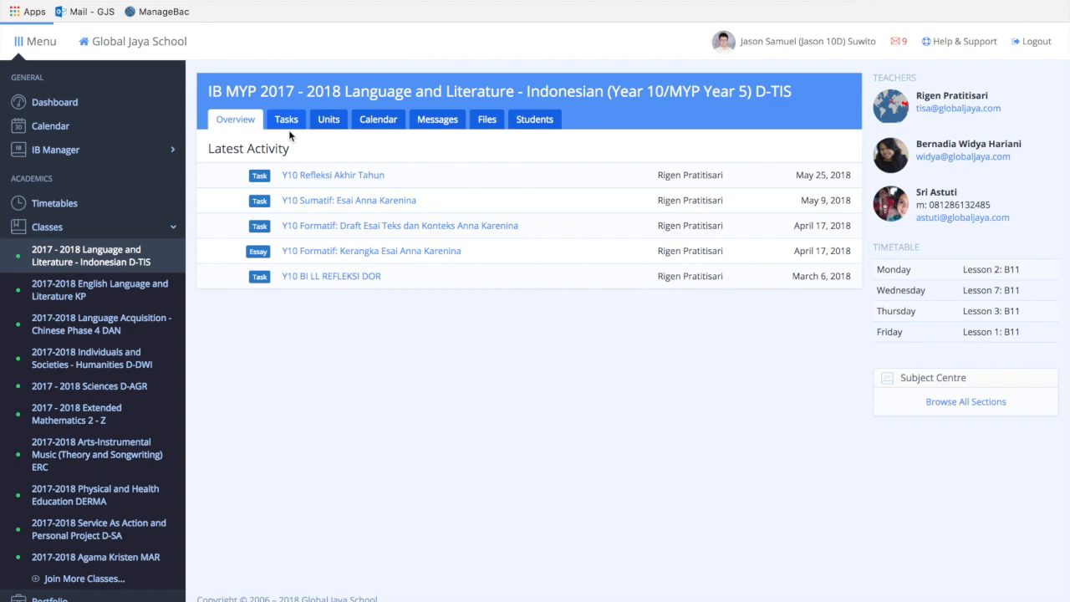
# Show the class's Tasks with the criteria progress chart and completed scored tasks.
pyautogui.click(285, 119)
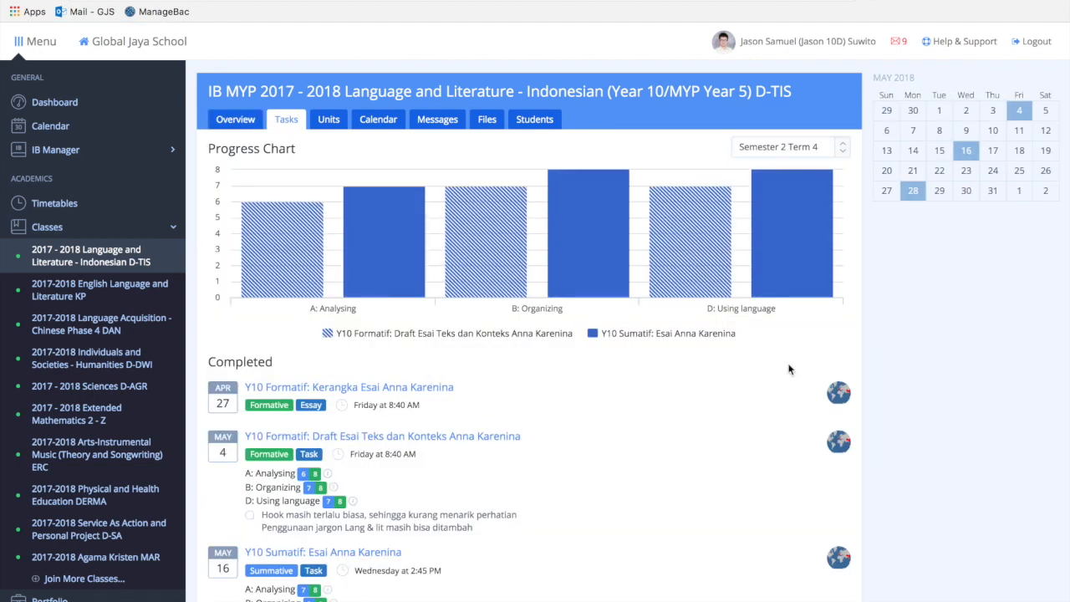
pyautogui.moveTo(784, 374)
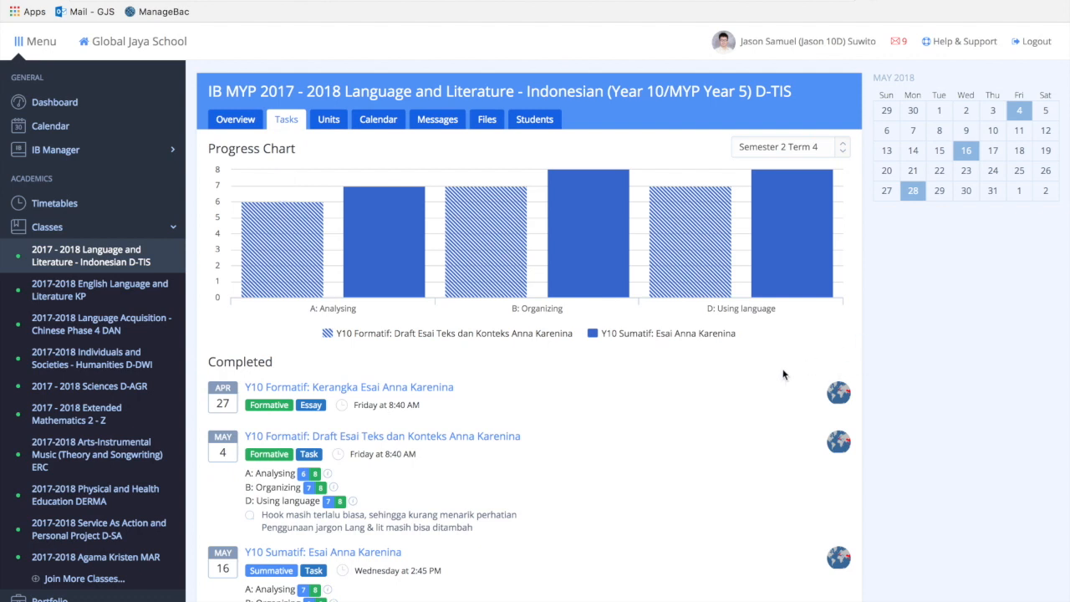
pyautogui.scroll(-3)
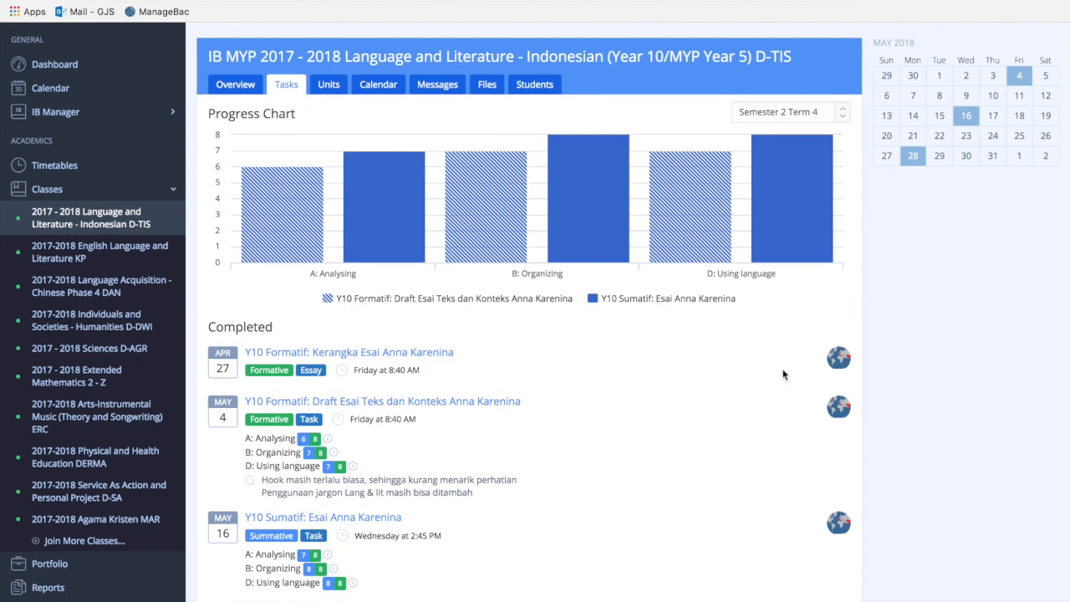
pyautogui.scroll(-3)
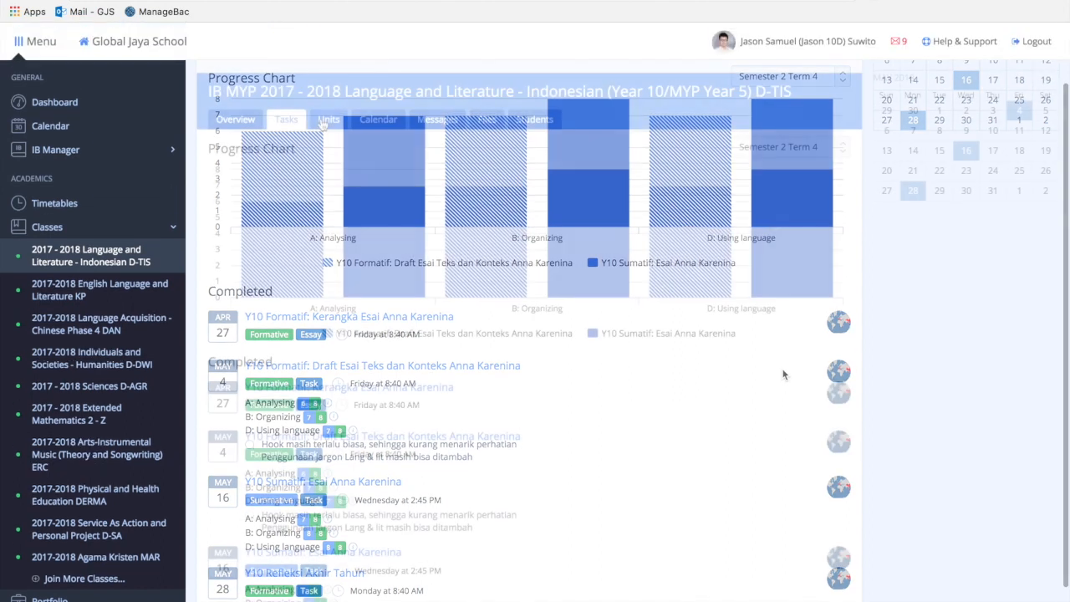
# From the Units list, open the Anna Karenina unit and review its concepts and contexts.
pyautogui.click(327, 119)
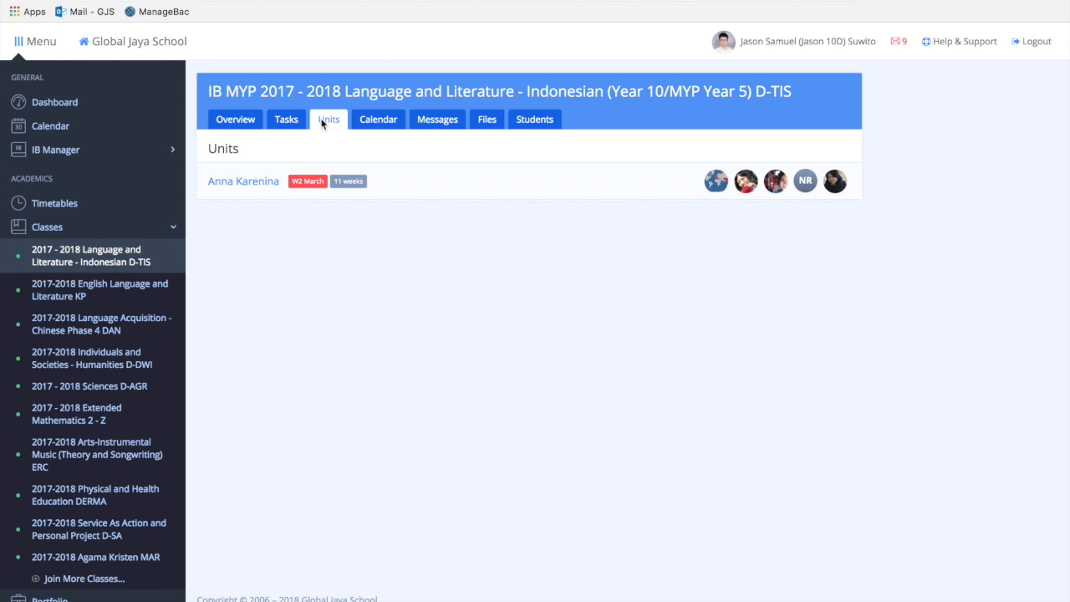
pyautogui.moveTo(244, 181)
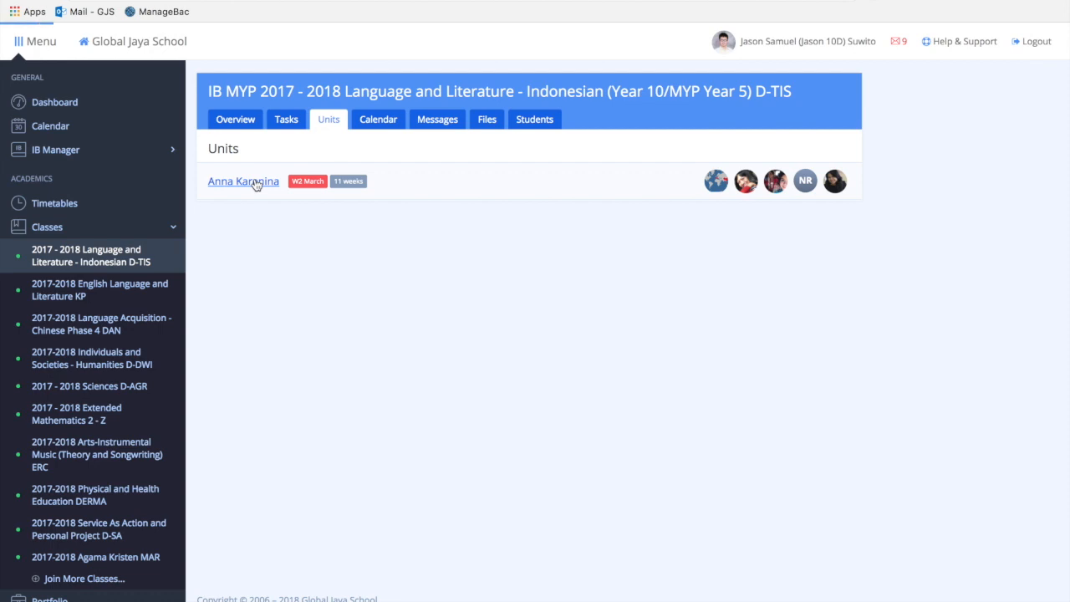
pyautogui.click(244, 181)
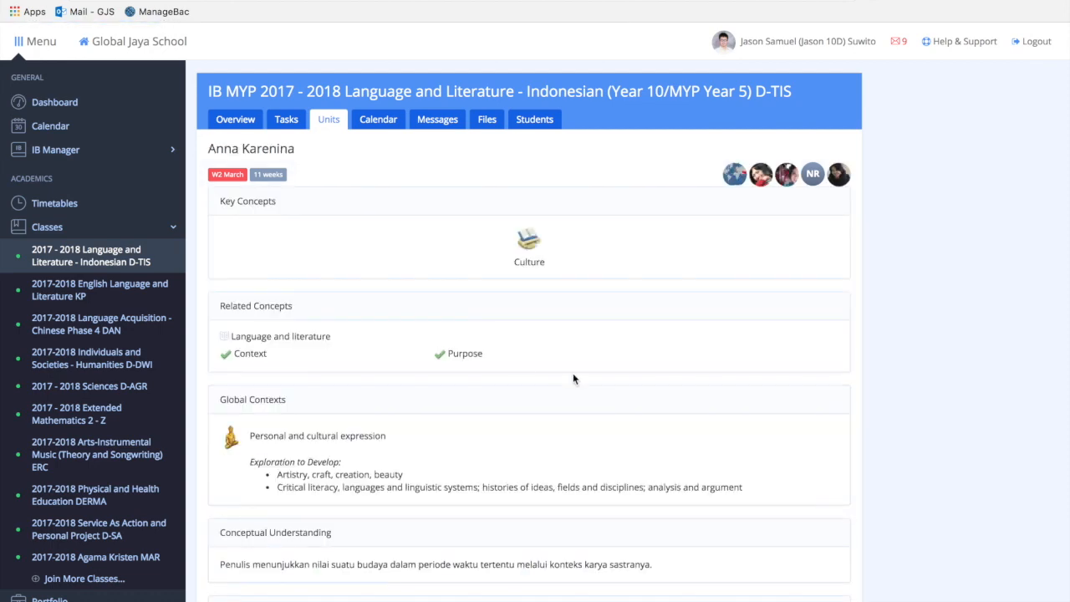
pyautogui.scroll(-3)
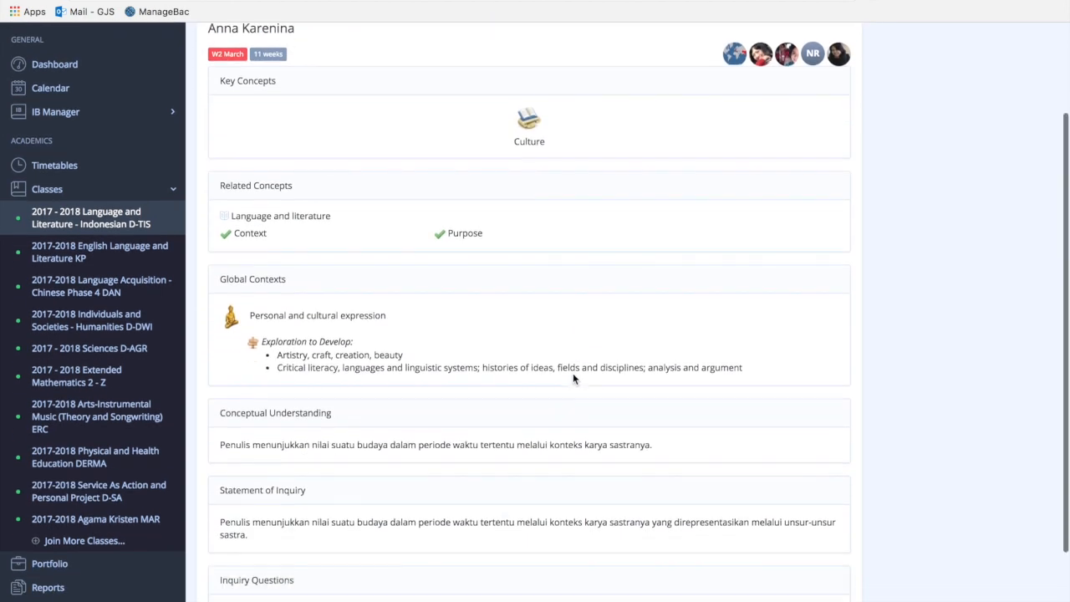
pyautogui.scroll(-3)
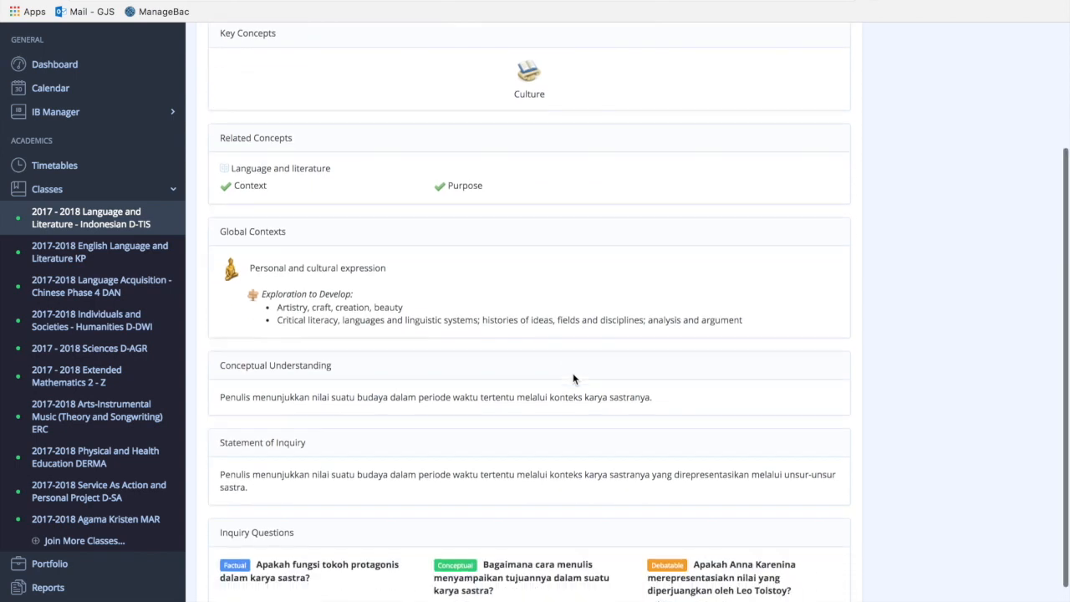
pyautogui.scroll(-3)
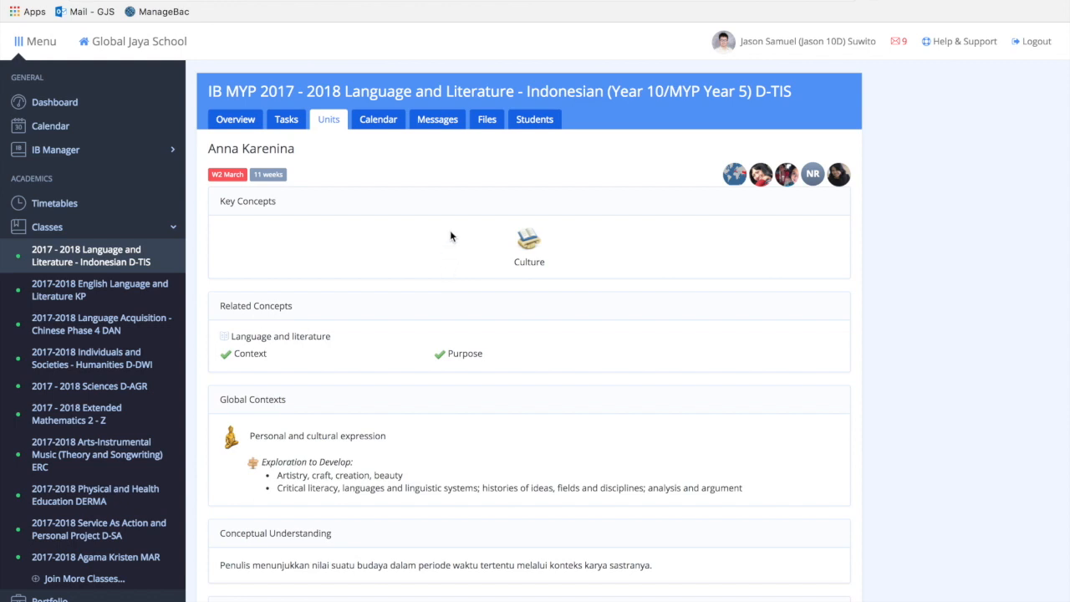
pyautogui.moveTo(468, 264)
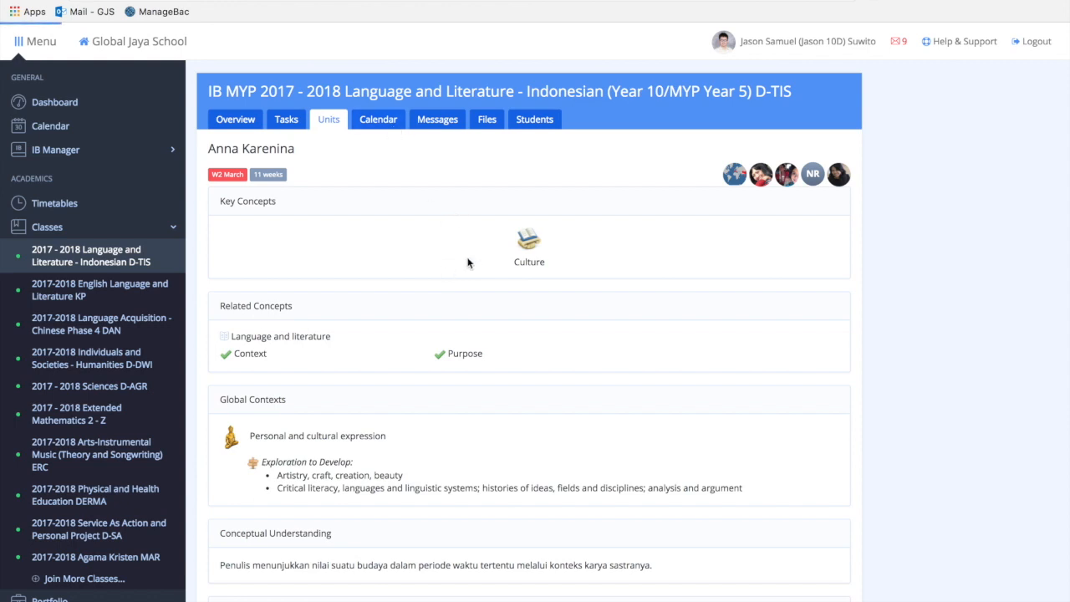
pyautogui.click(378, 119)
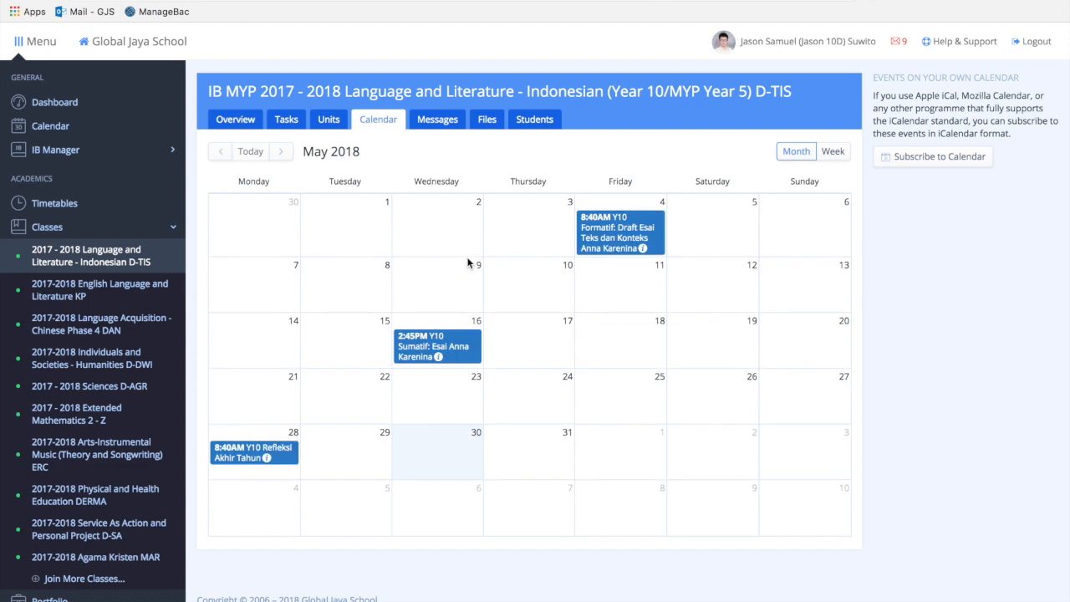
pyautogui.moveTo(483, 271)
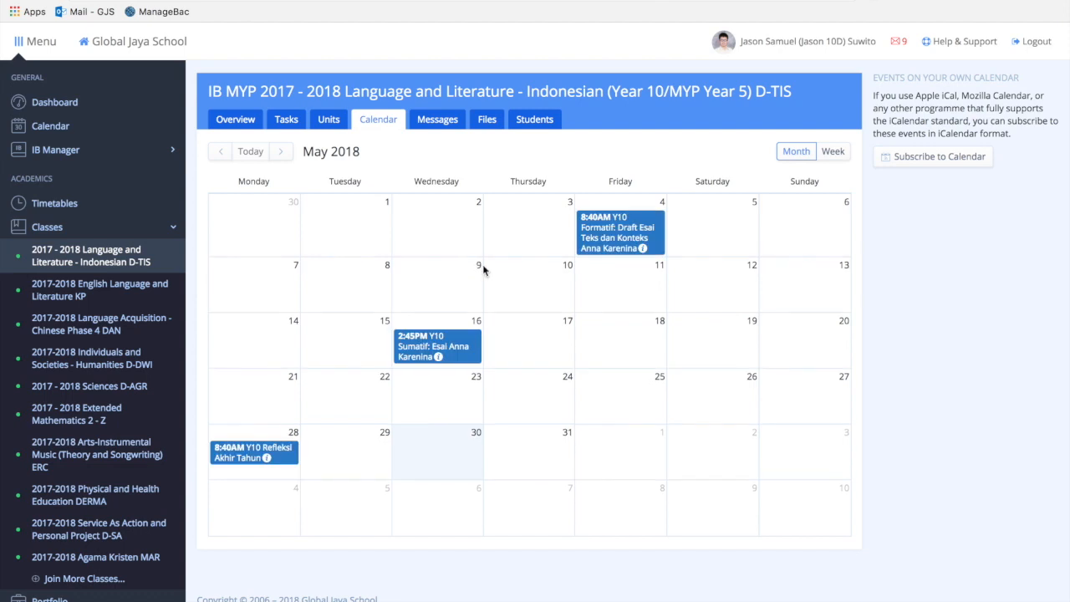
pyautogui.moveTo(280, 291)
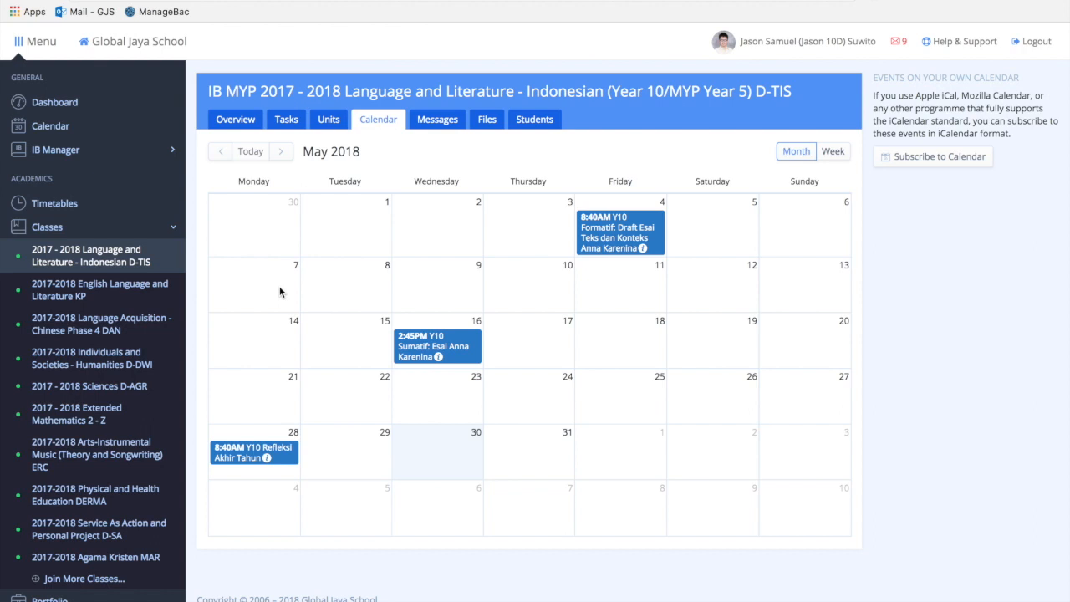
pyautogui.moveTo(525, 287)
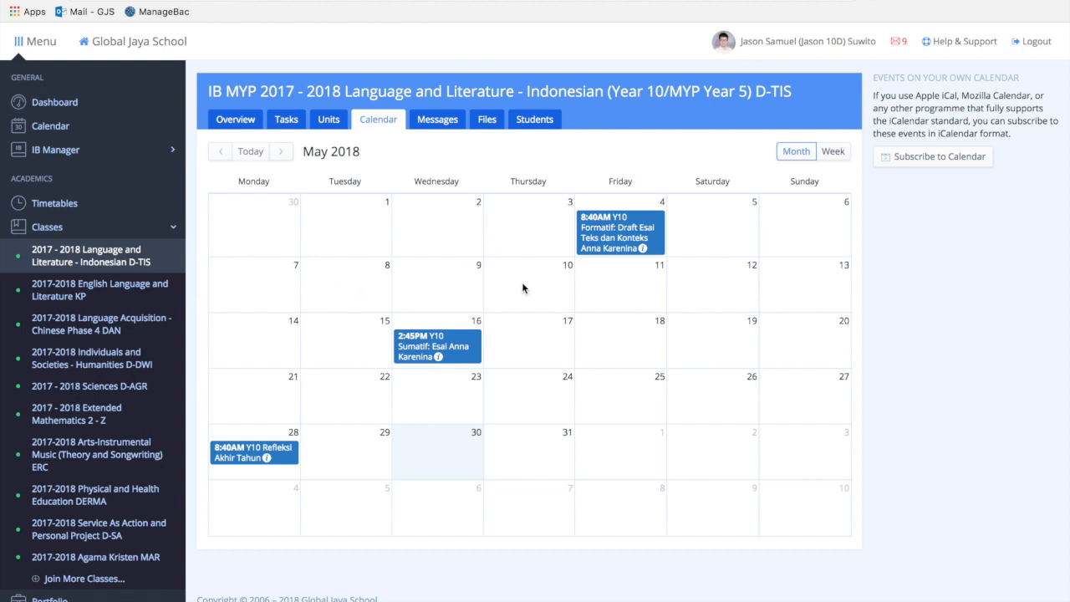
pyautogui.moveTo(652, 304)
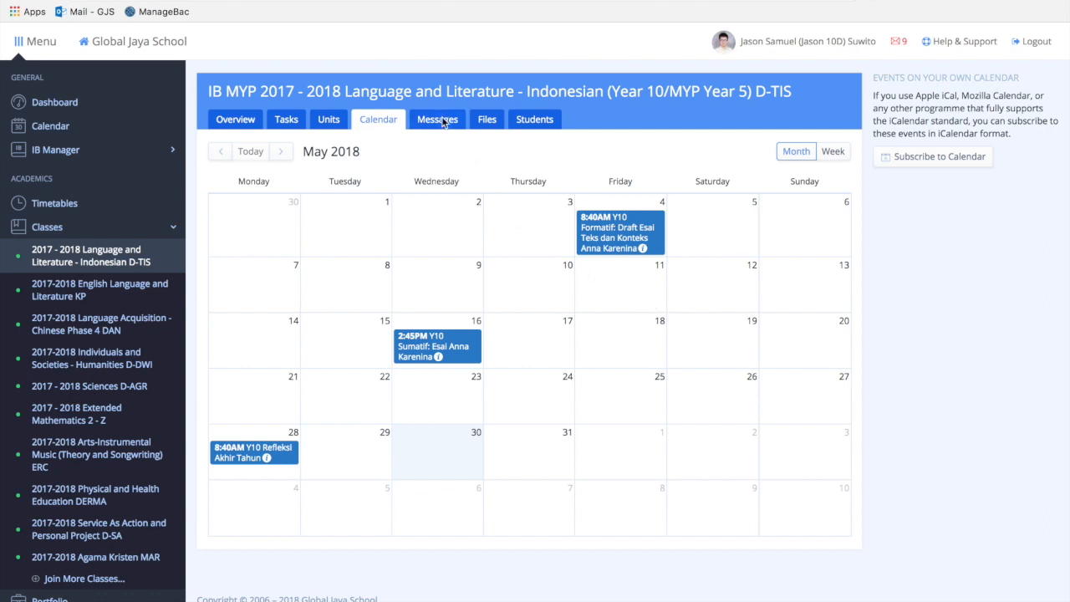
# View the Indonesian class's Messages, including the post about the postponed Y10 exam.
pyautogui.click(438, 118)
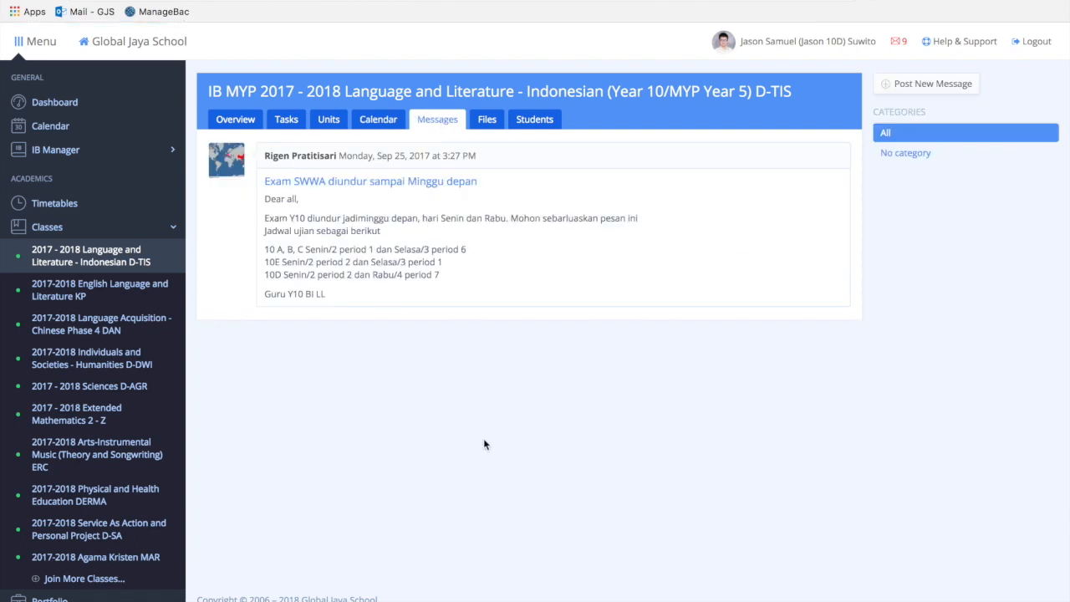
pyautogui.moveTo(434, 358)
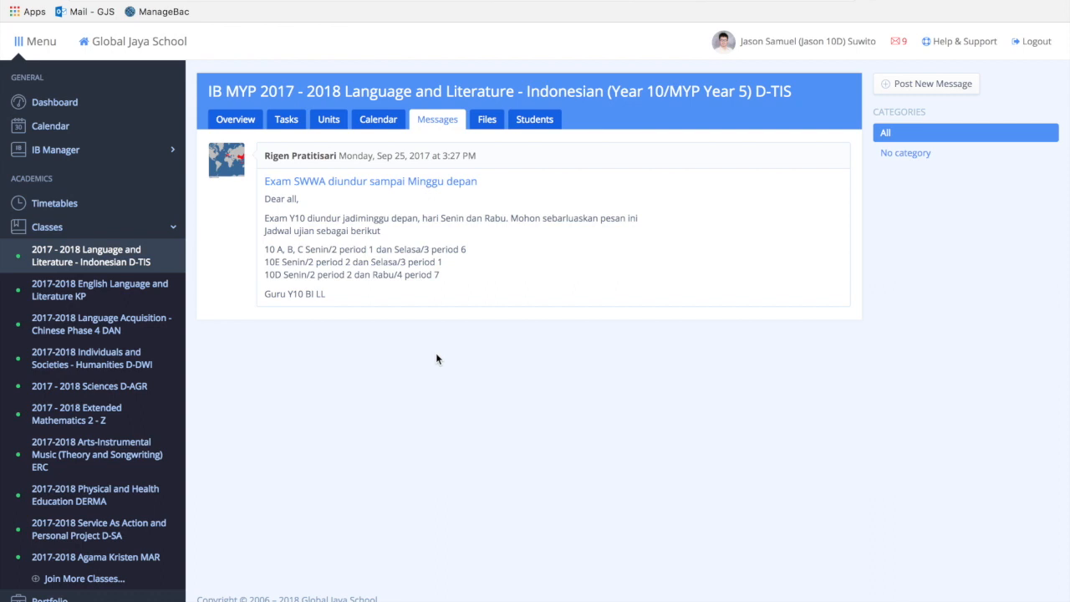
pyautogui.moveTo(488, 134)
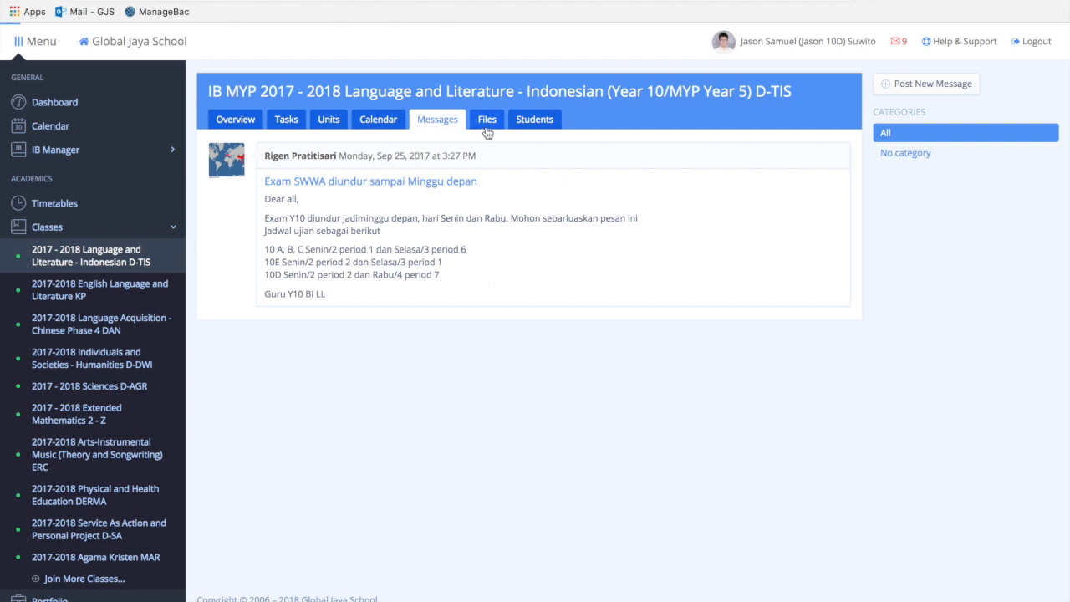
# View the Indonesian class's Files, listing the DOR.pdf document from February 2018.
pyautogui.click(487, 119)
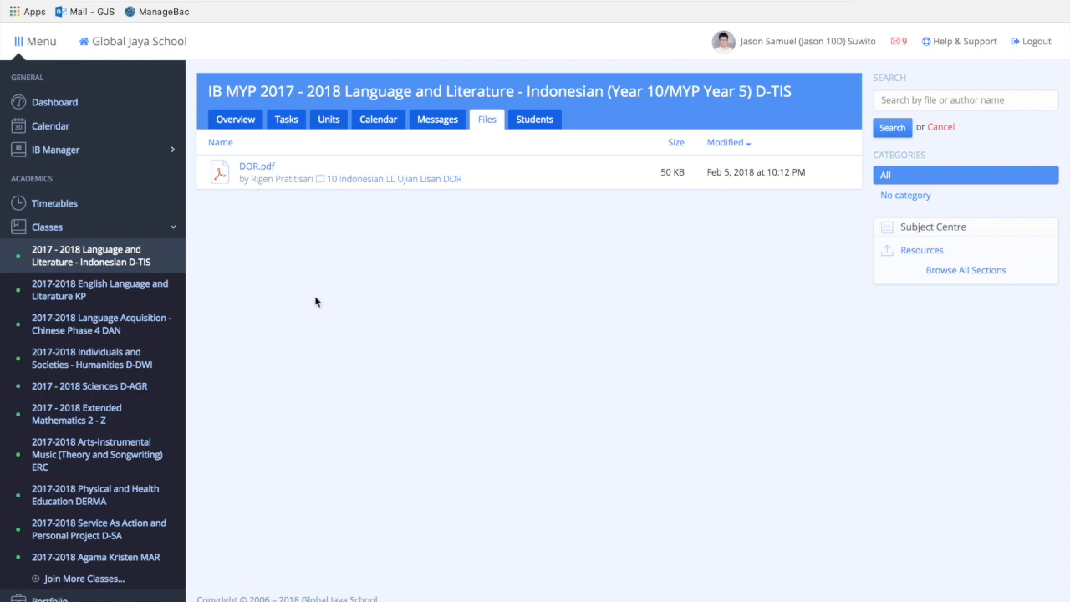
pyautogui.moveTo(376, 297)
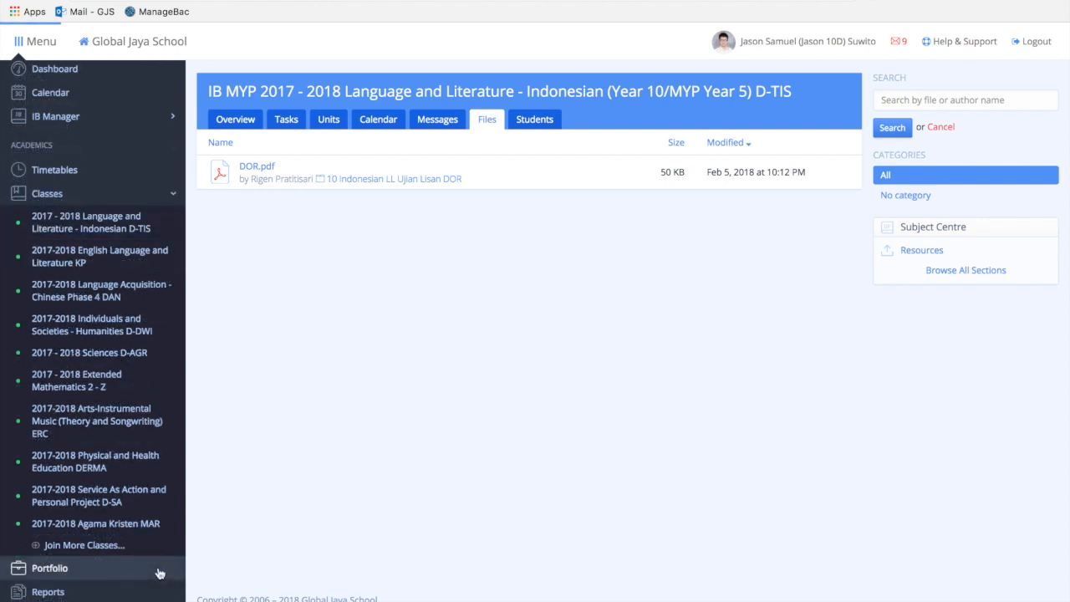
# Go to the Portfolio page showing the subject categories with no records yet.
pyautogui.click(50, 568)
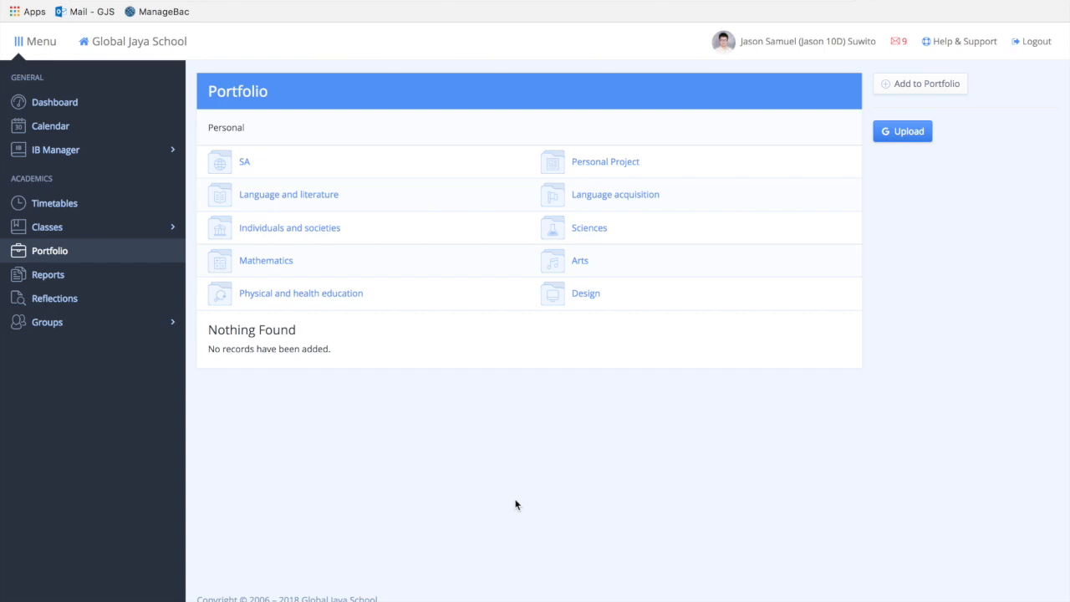
pyautogui.moveTo(512, 353)
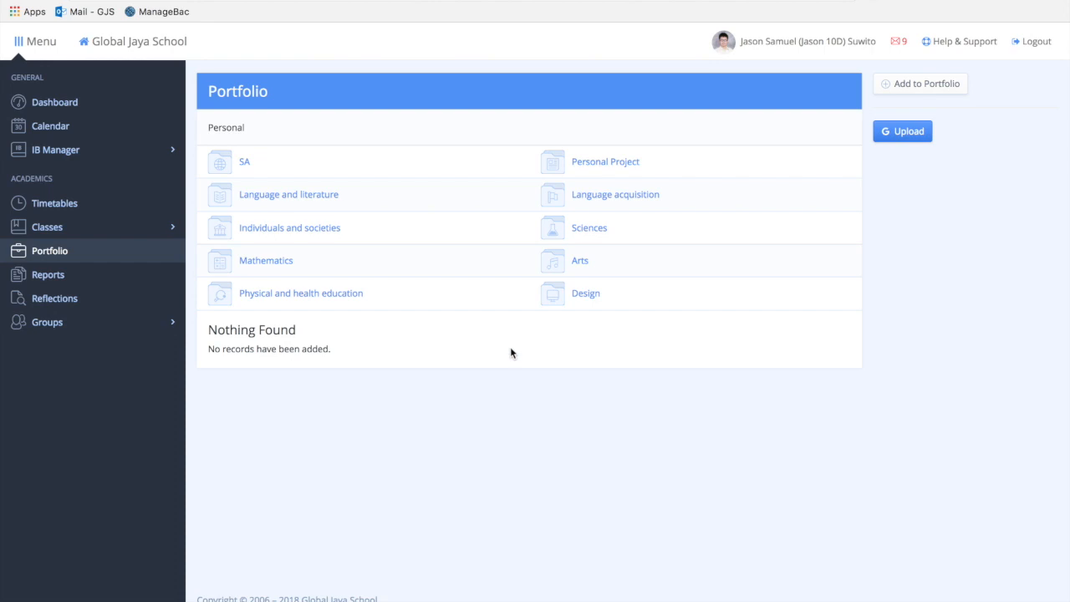
pyautogui.moveTo(588, 227)
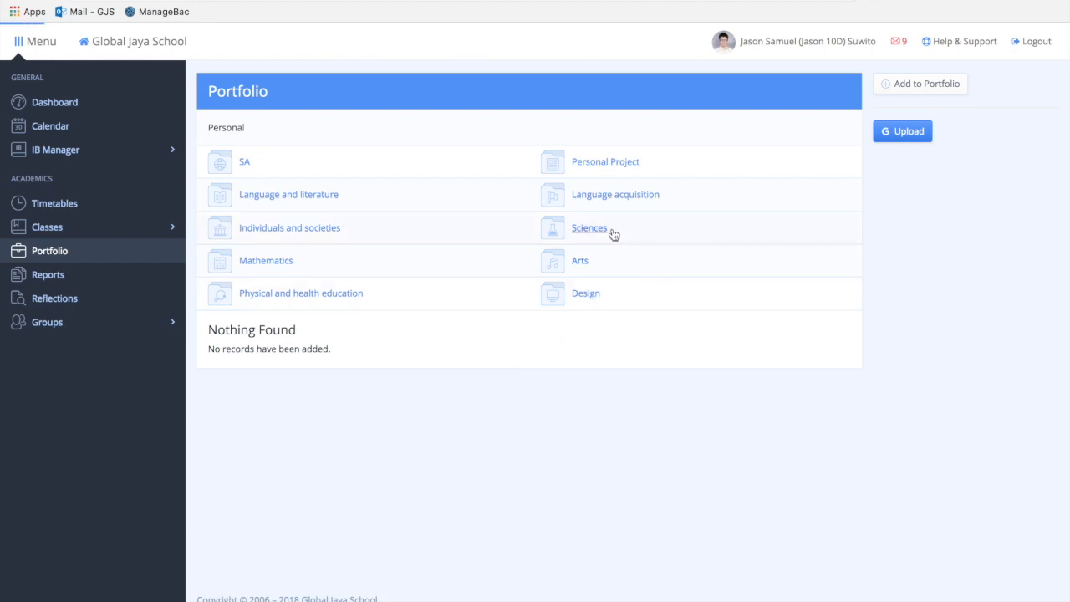
# Browse the Sciences portfolio folder's lab reports and criterion documents across both pages.
pyautogui.click(588, 228)
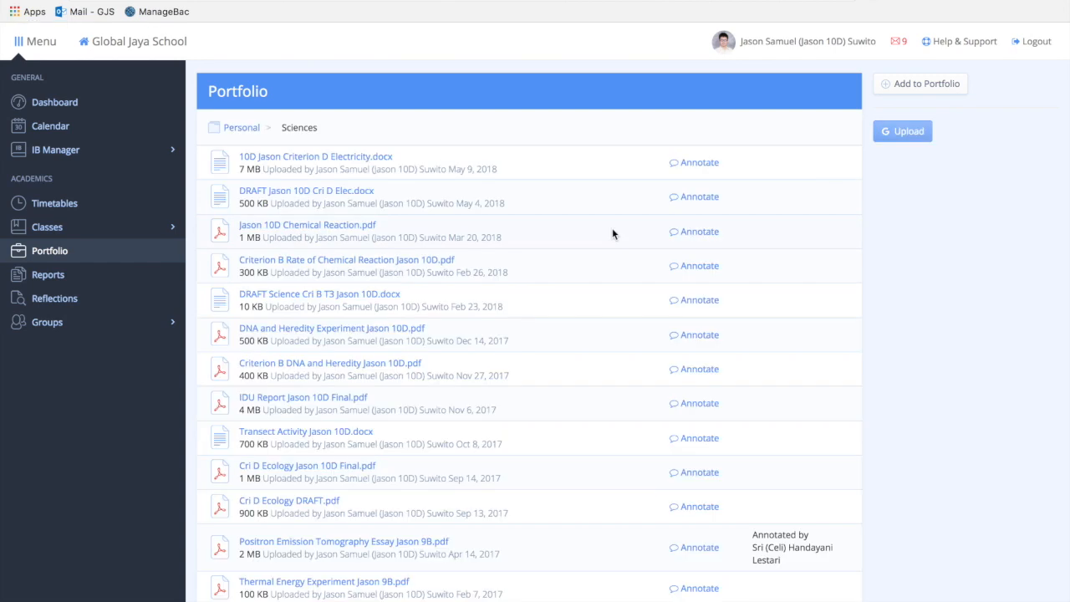
pyautogui.scroll(-3)
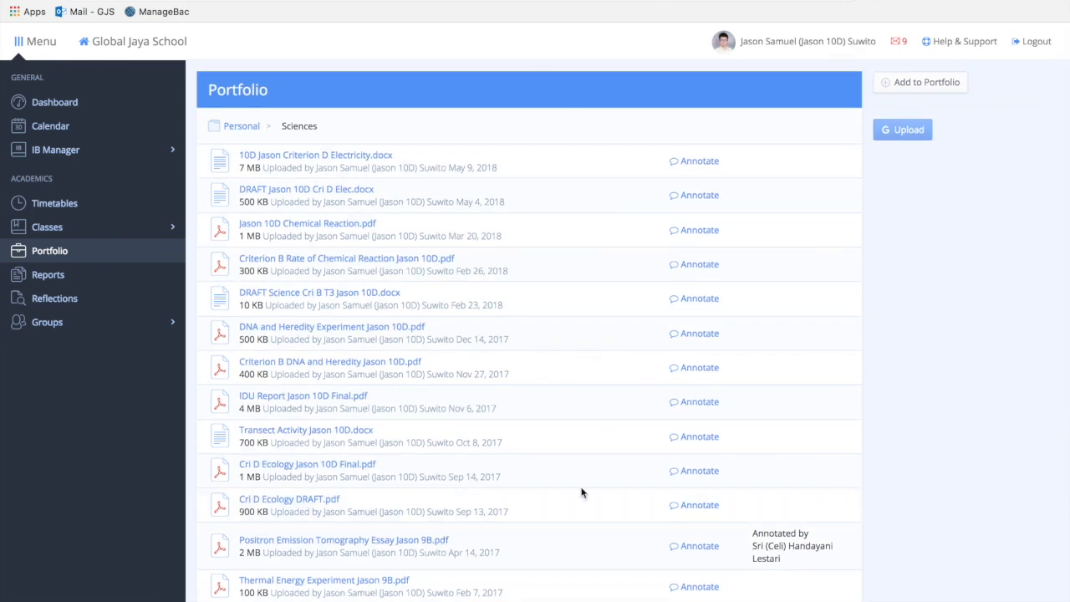
pyautogui.moveTo(600, 381)
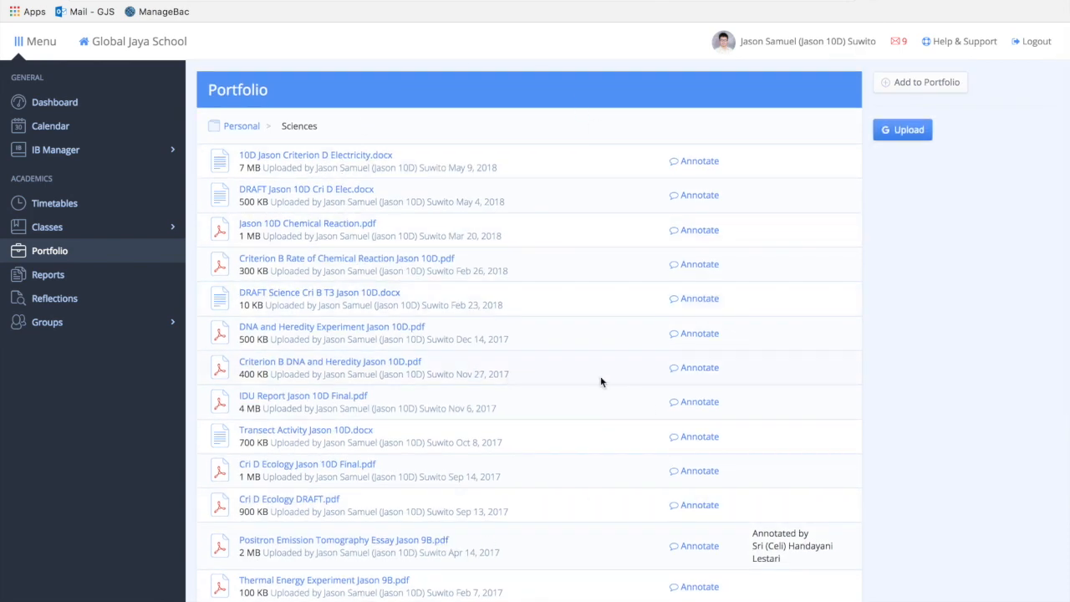
pyautogui.scroll(-3)
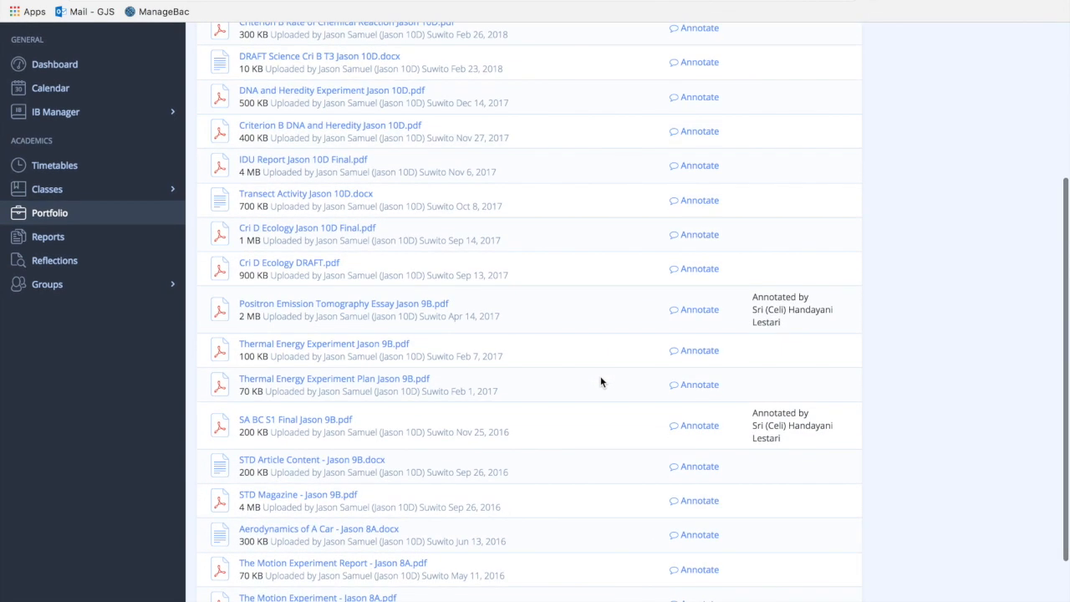
pyautogui.scroll(-3)
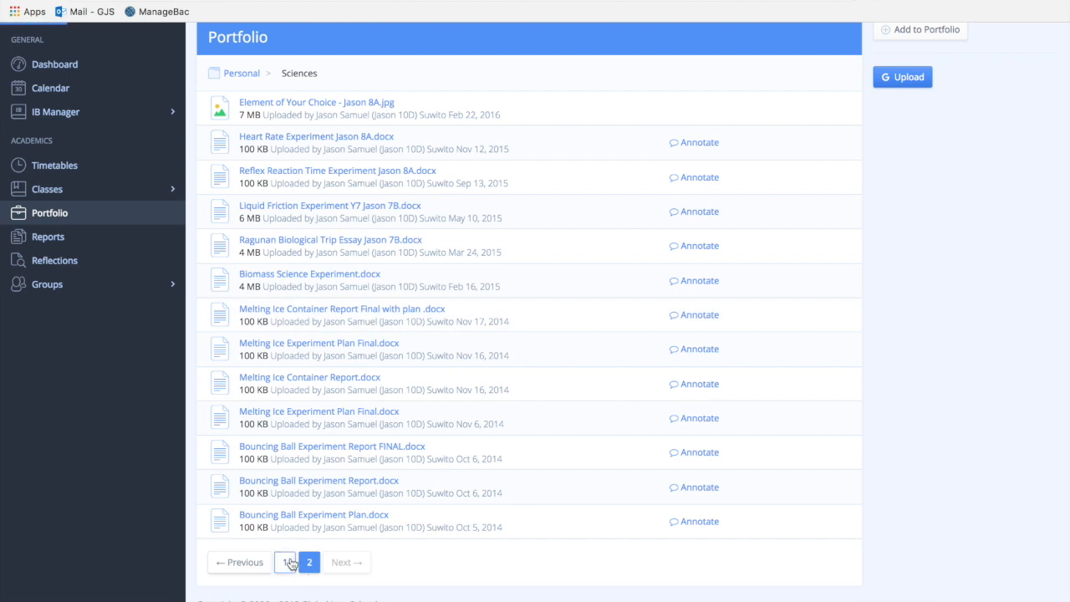
pyautogui.click(284, 562)
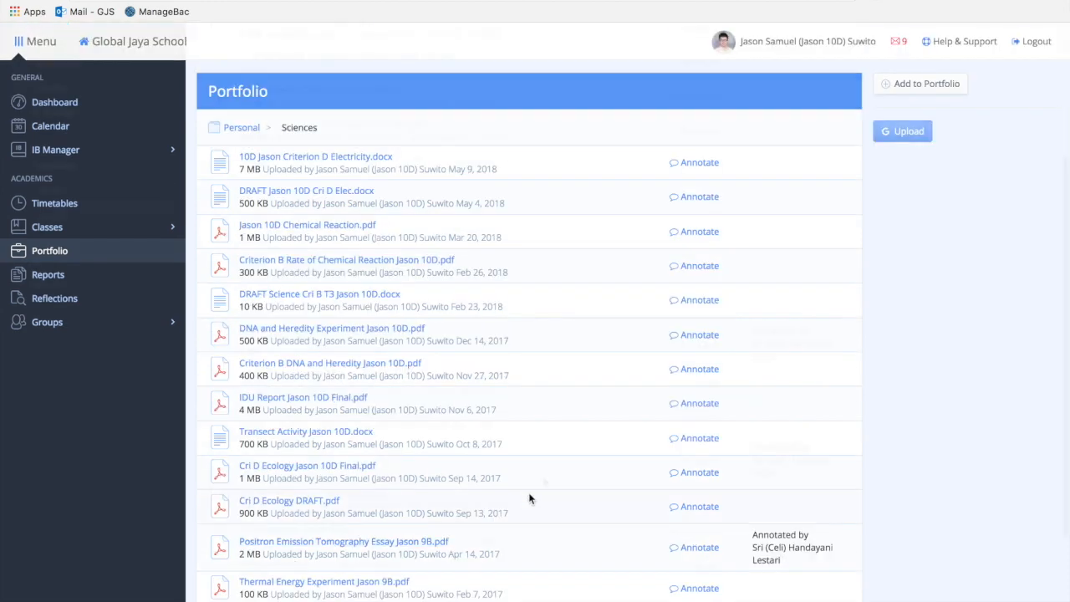
pyautogui.scroll(-3)
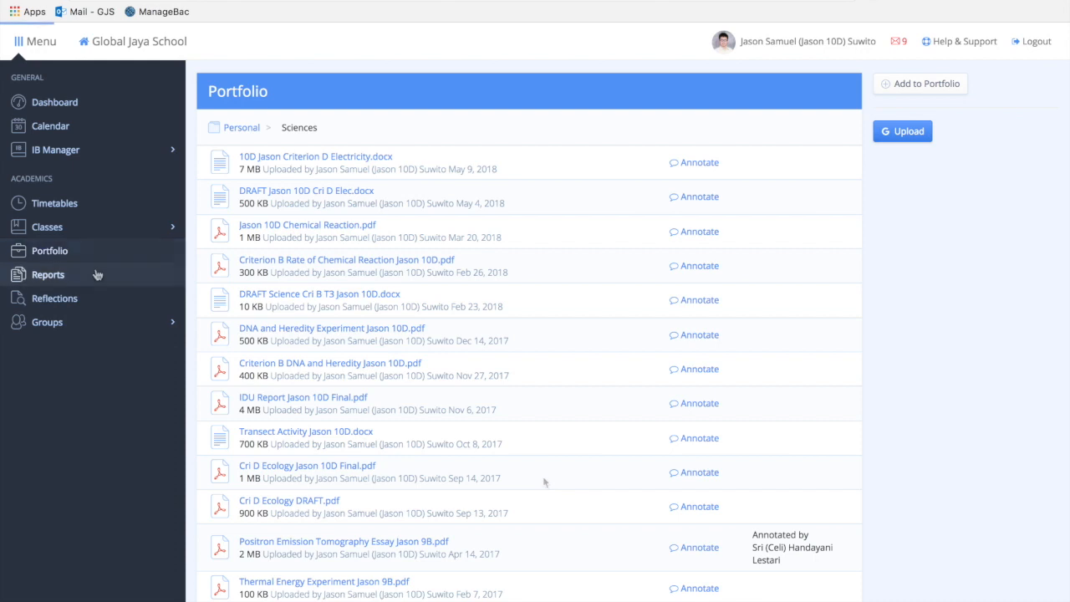
# Browse the Reports list of progress and semester PDFs back to 2014–2015.
pyautogui.click(47, 274)
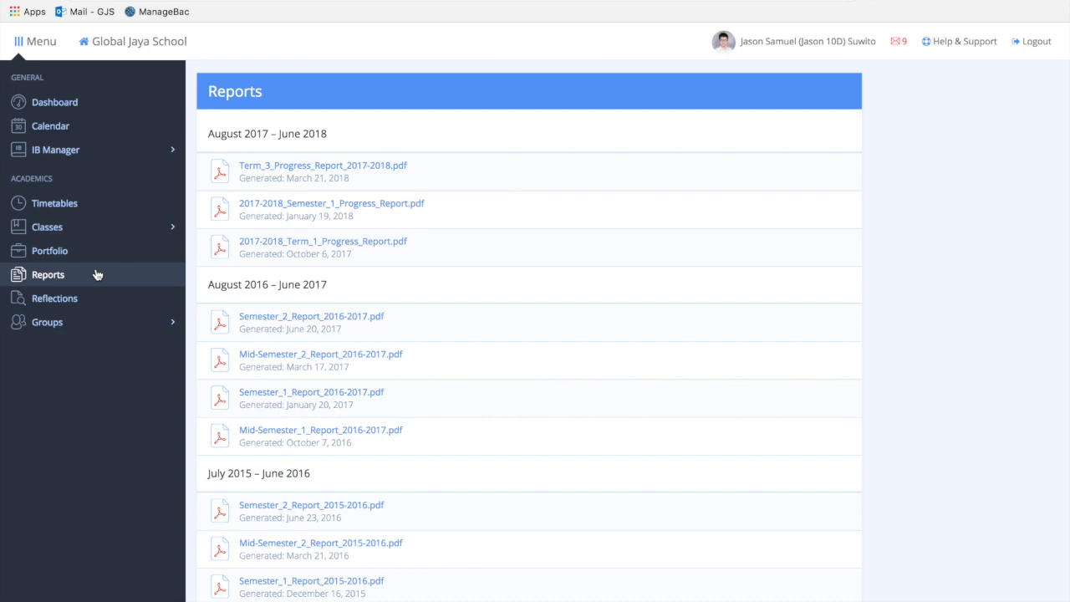
pyautogui.scroll(-3)
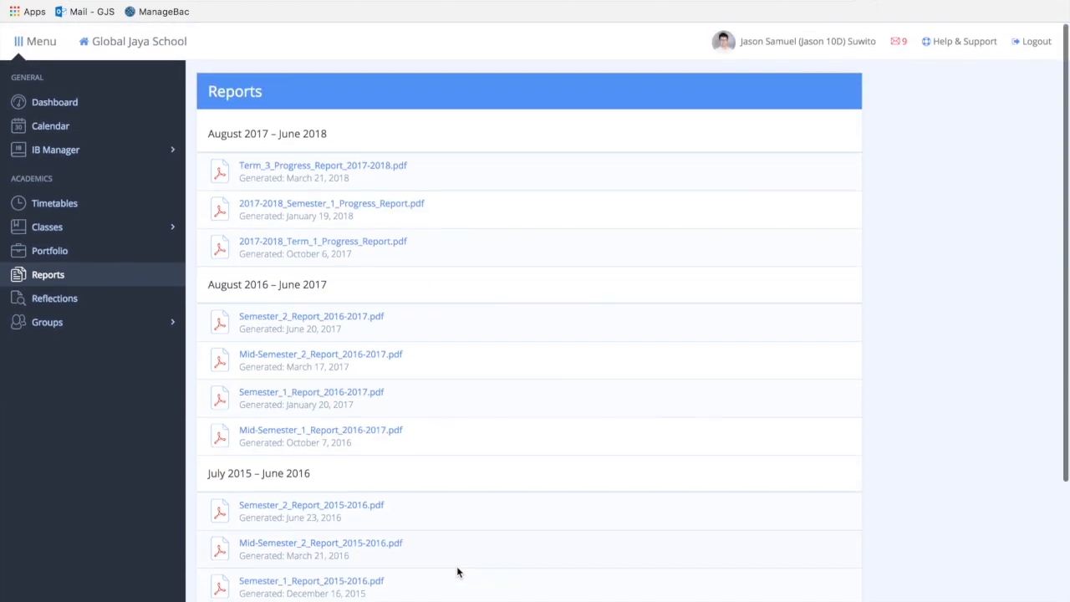
pyautogui.scroll(-3)
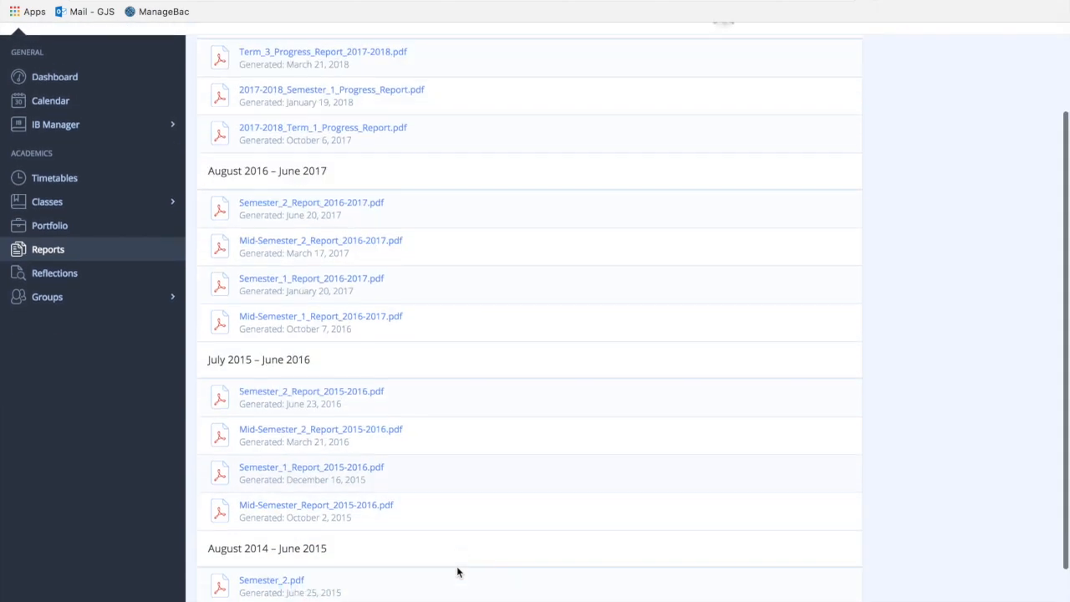
pyautogui.scroll(-3)
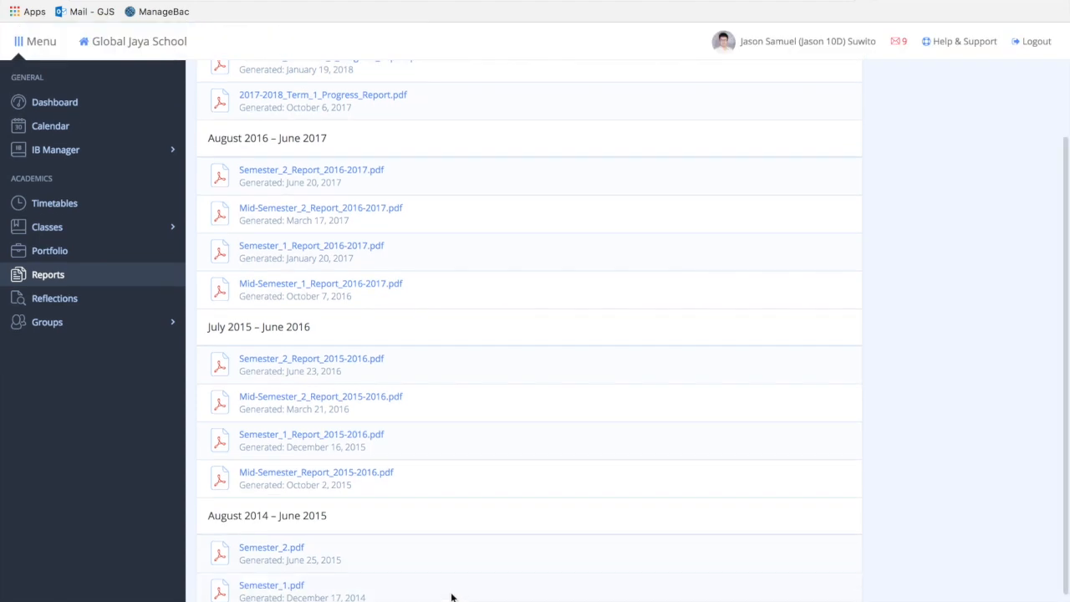
pyautogui.scroll(3)
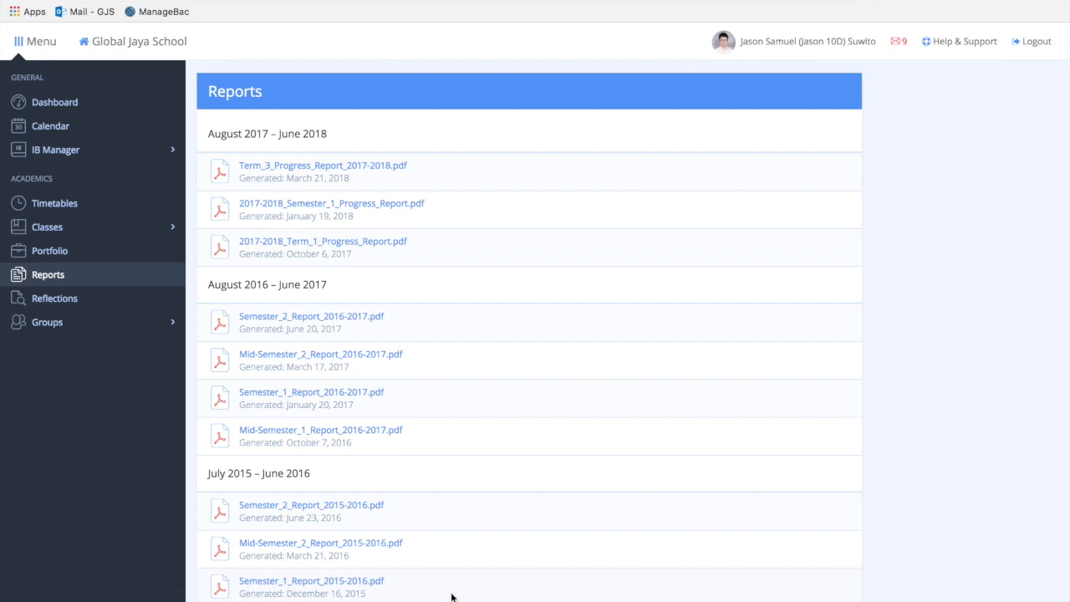
pyautogui.scroll(-3)
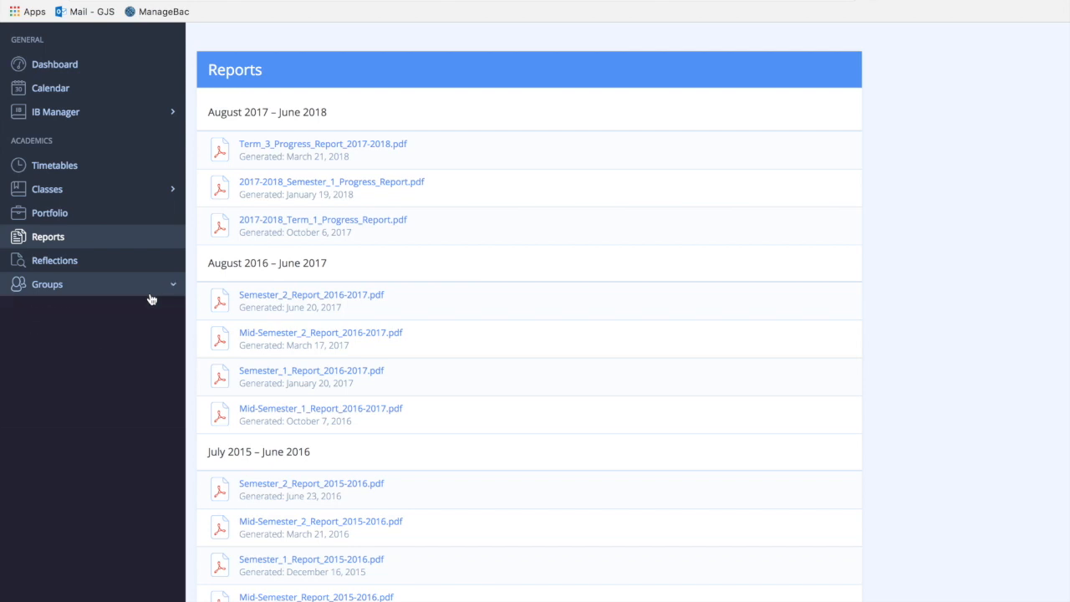
# Go to the Global Jaya School TV group from the student's Groups list.
pyautogui.click(47, 284)
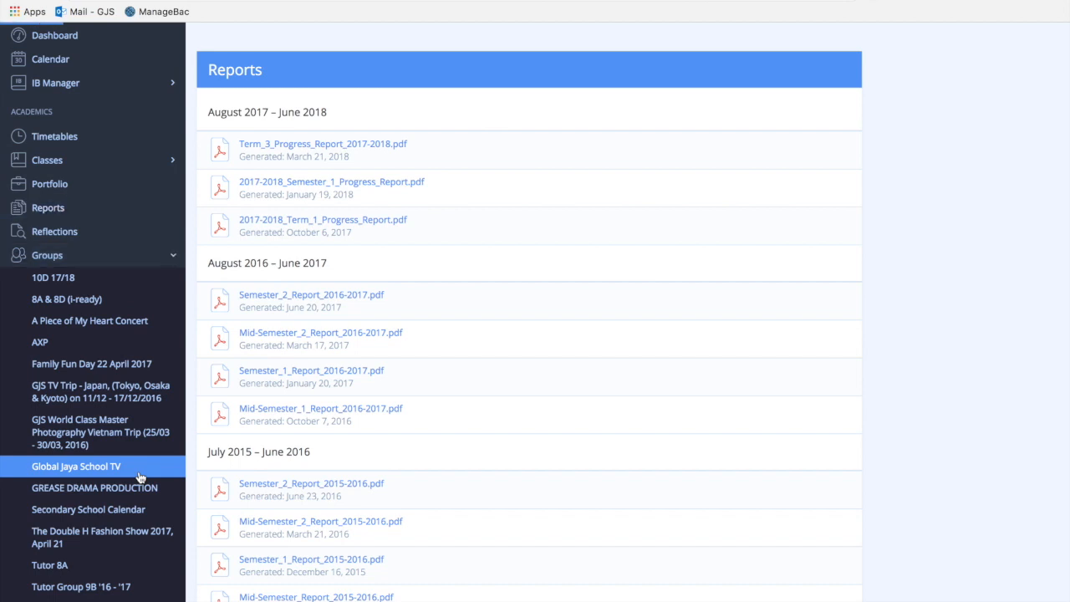
pyautogui.click(77, 464)
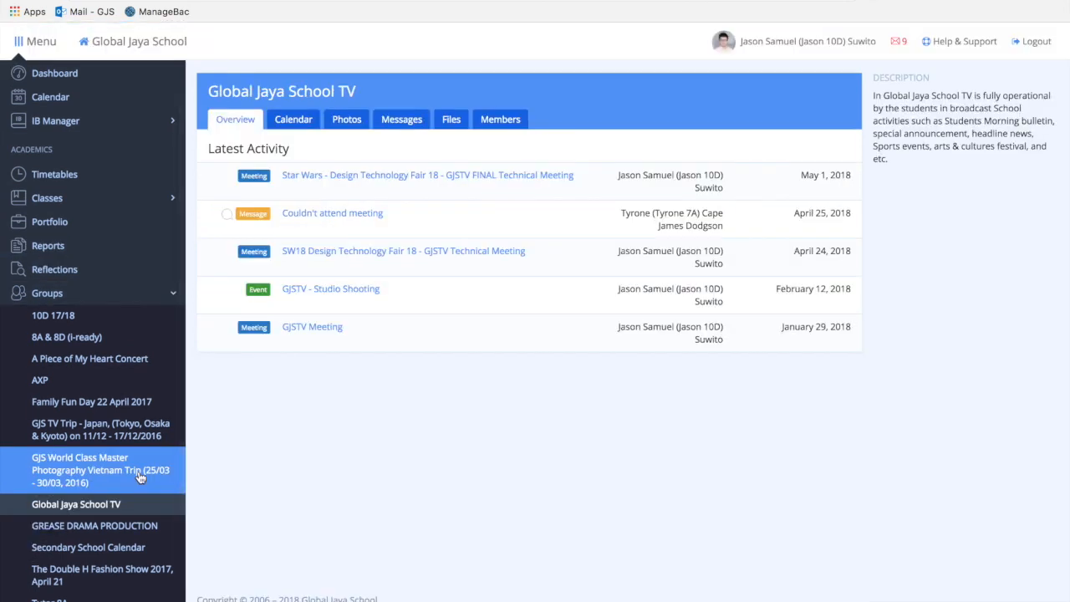